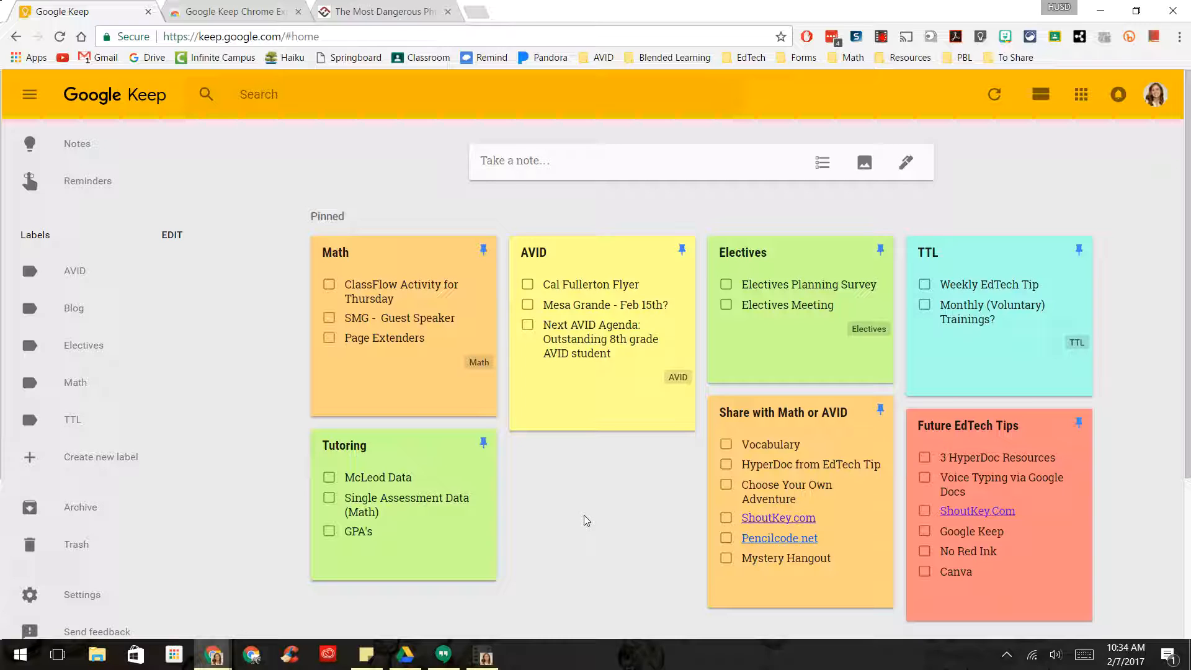
{"action": "mouse_move", "coordinate": [341, 127]}
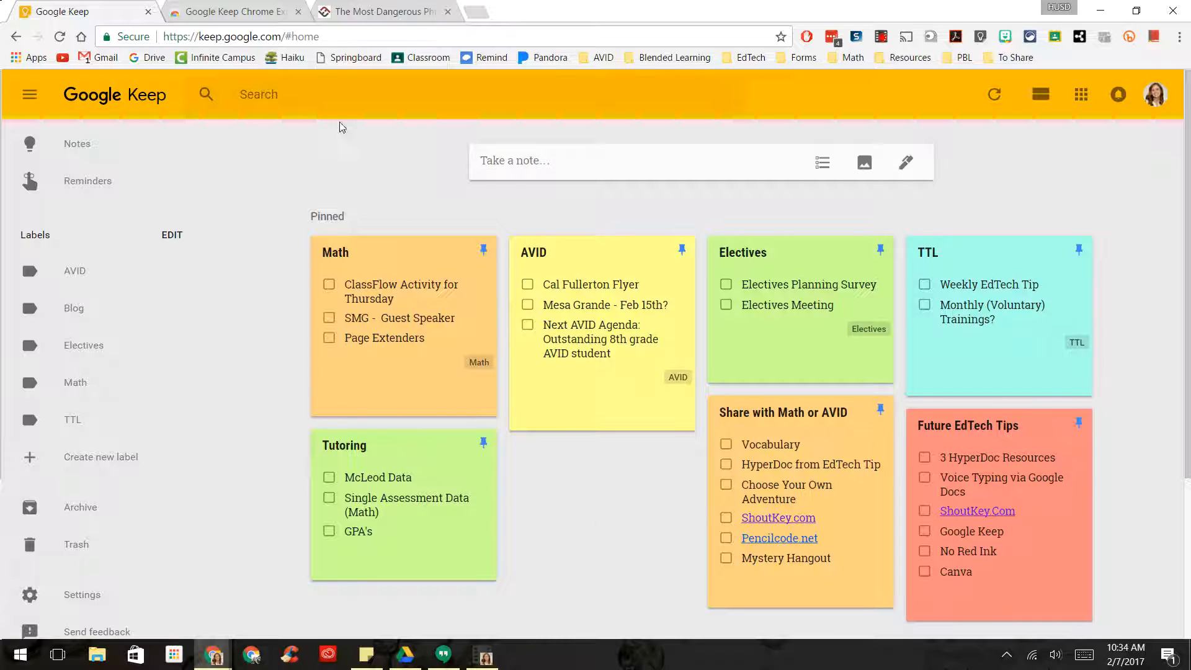
{"action": "mouse_move", "coordinate": [386, 146]}
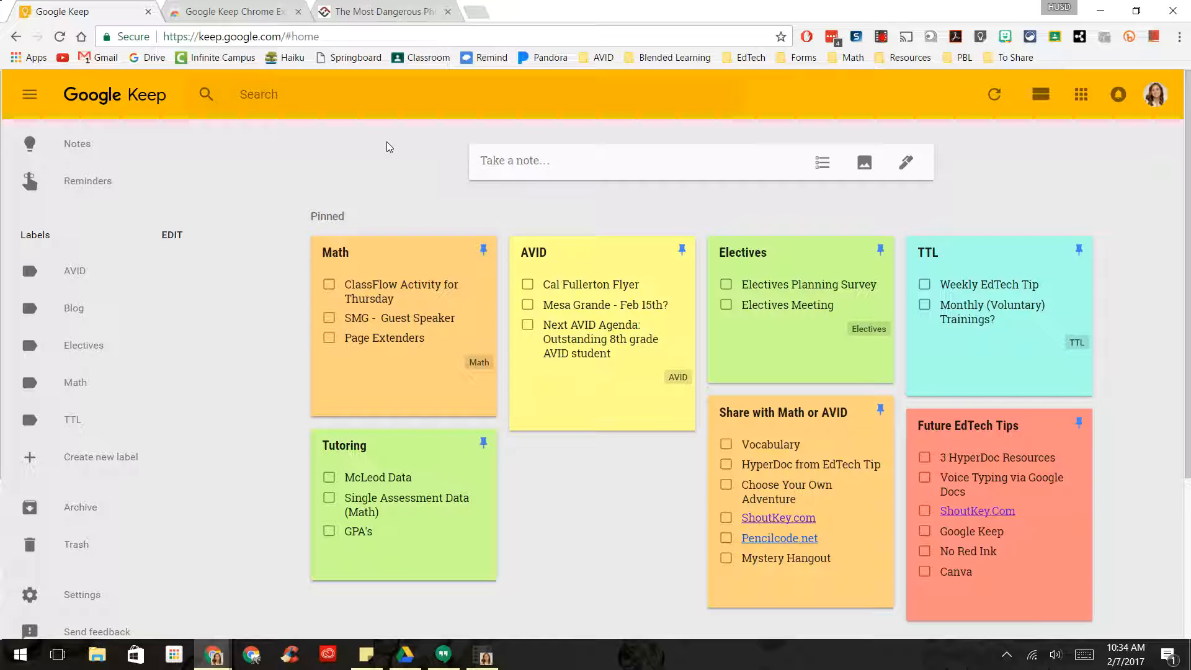
{"action": "mouse_move", "coordinate": [346, 246]}
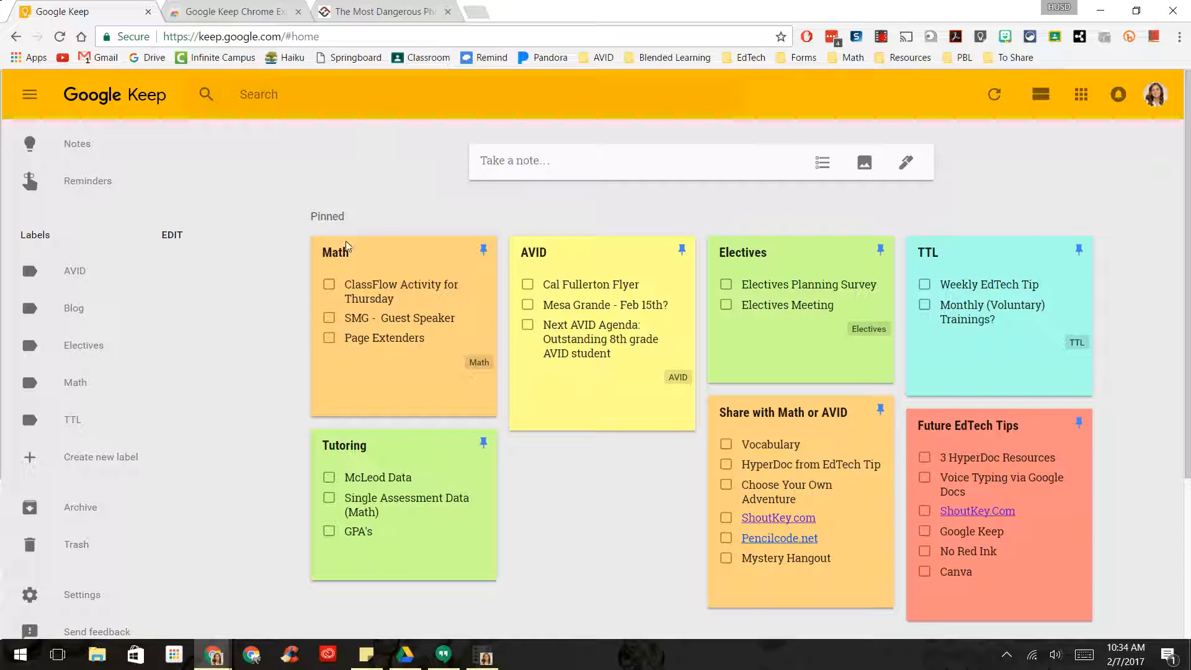
{"action": "mouse_move", "coordinate": [866, 195]}
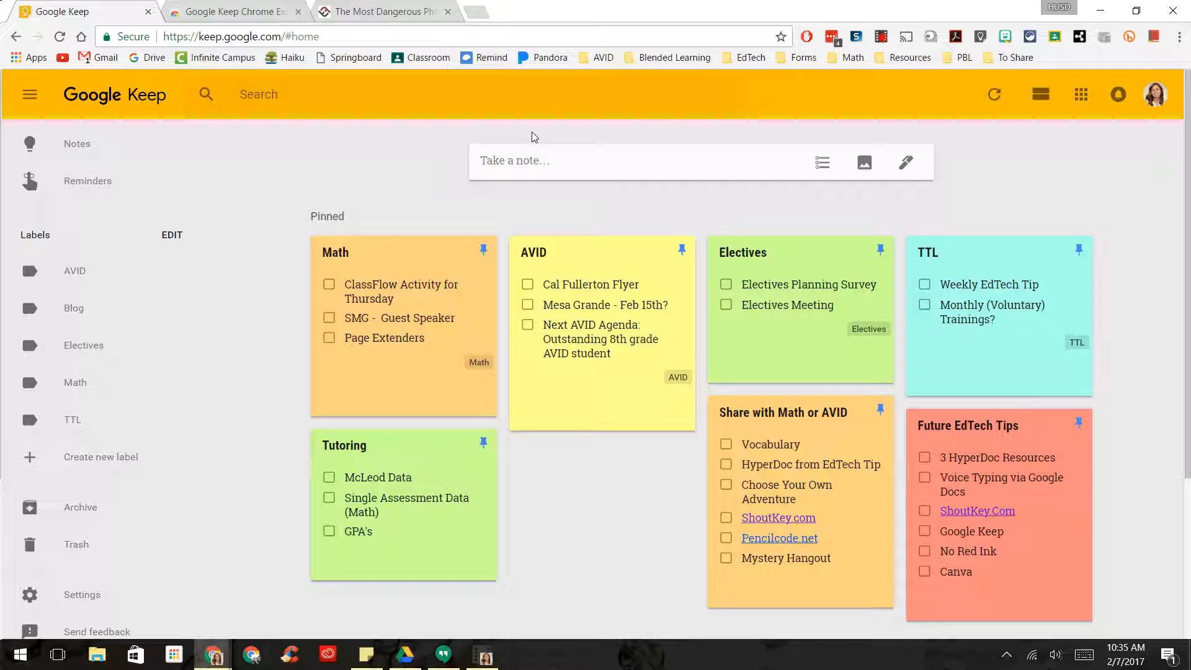
{"action": "mouse_move", "coordinate": [400, 174]}
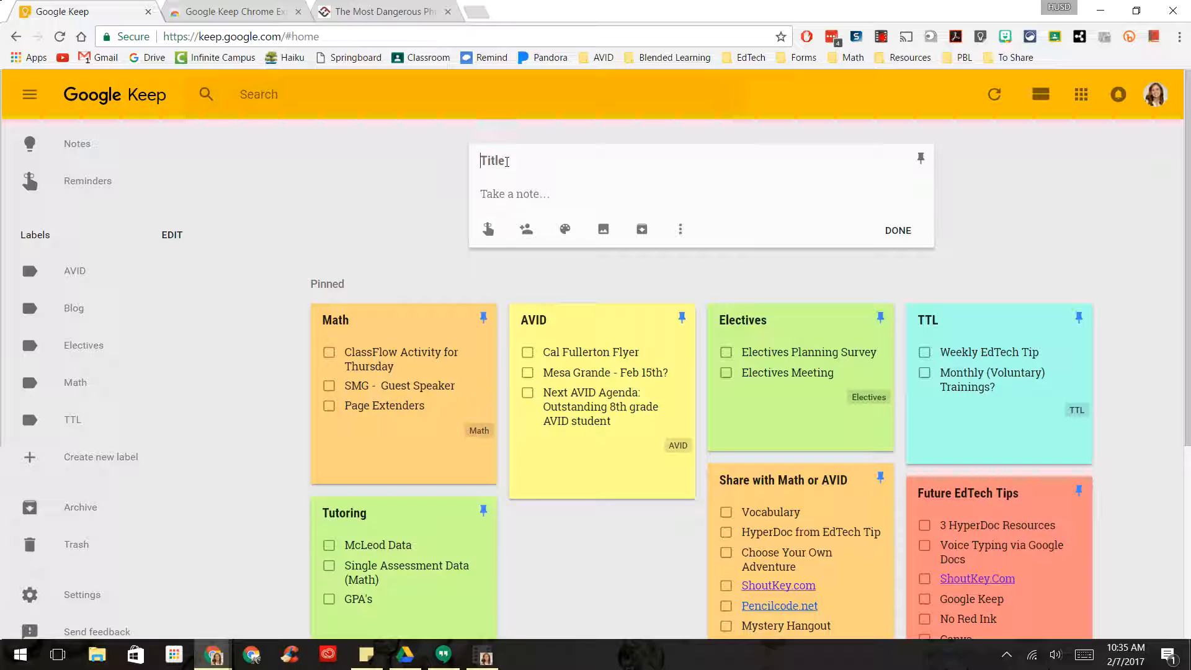
- Title the note 'Sample Note', add 'I am taking notes.', and turn on checkboxes
{"action": "type", "text": "Sample Note"}
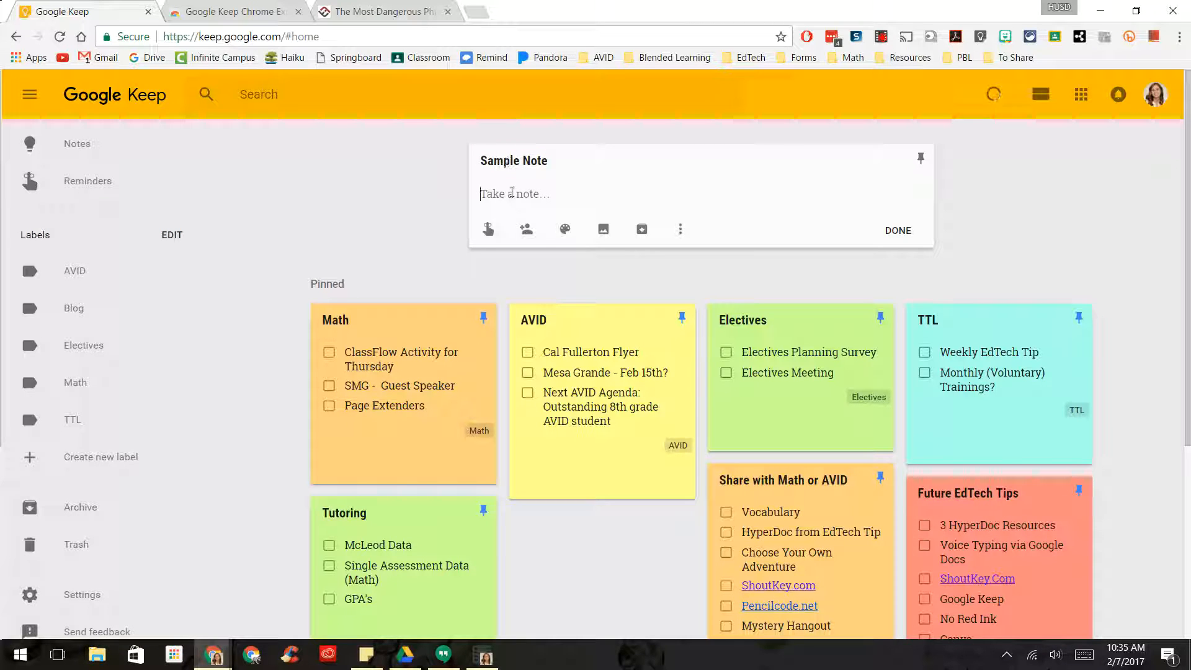
{"action": "type", "text": "I am taking notes."}
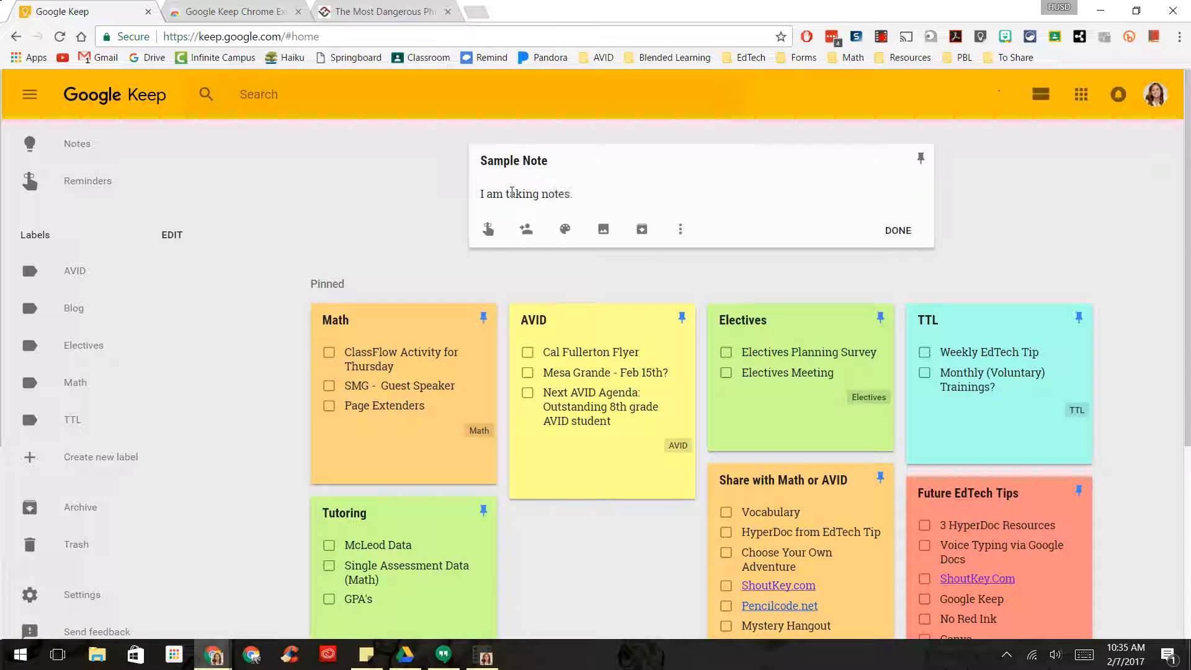
{"action": "mouse_move", "coordinate": [678, 228]}
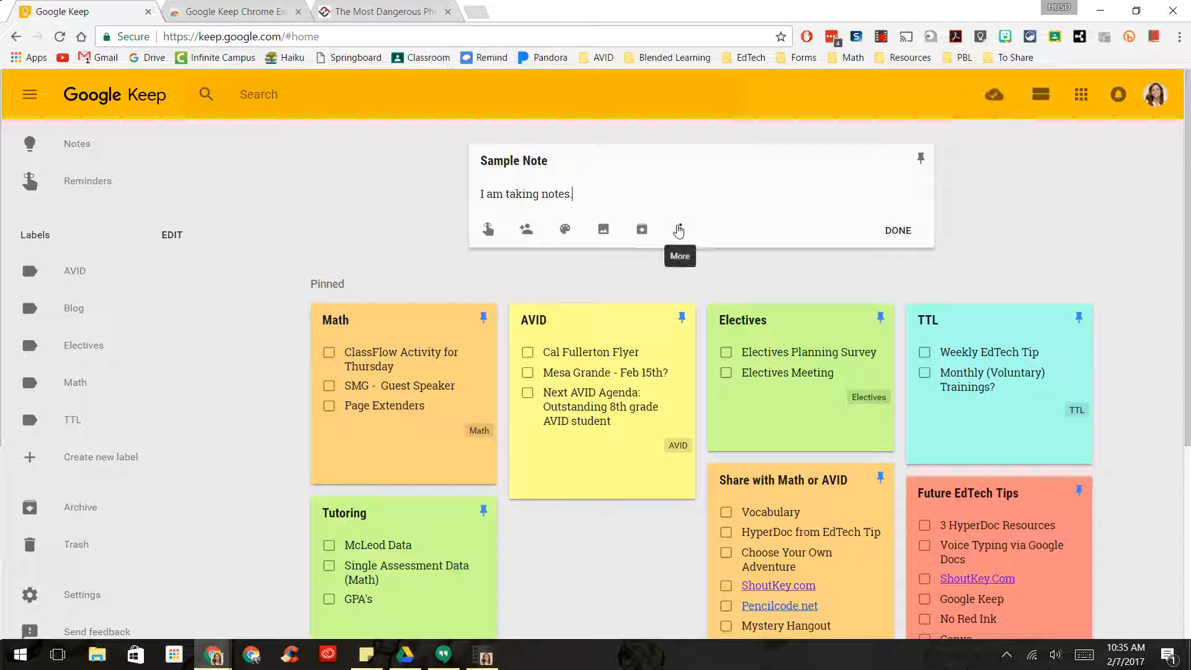
{"action": "left_click", "coordinate": [679, 230]}
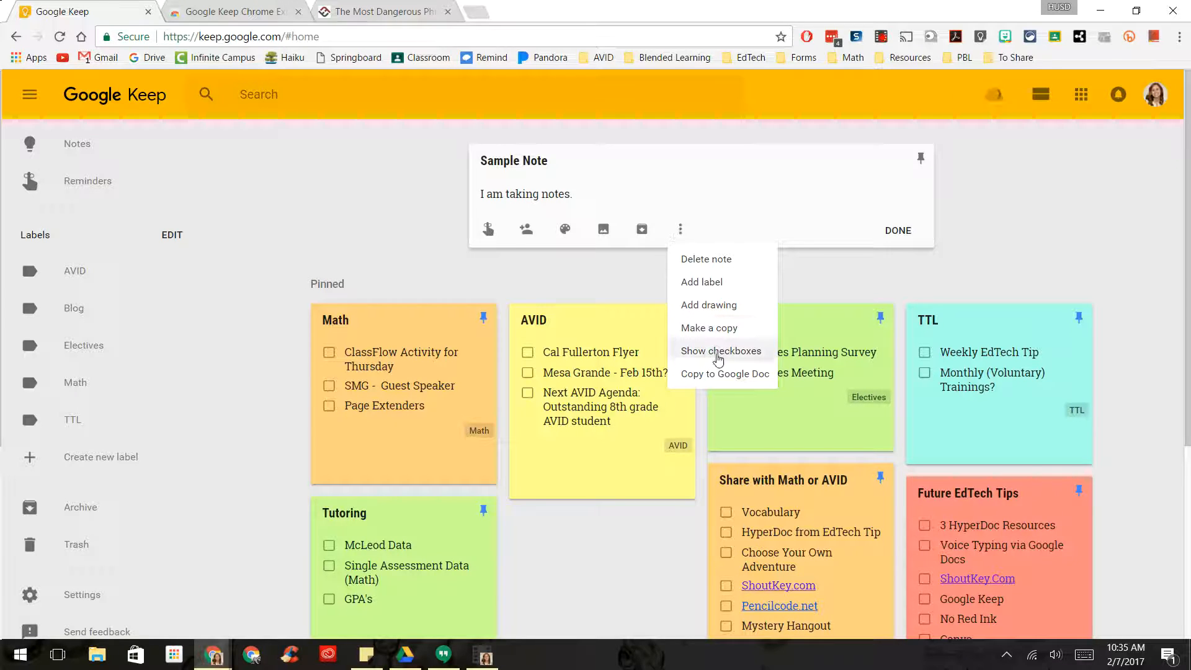
{"action": "left_click", "coordinate": [720, 350]}
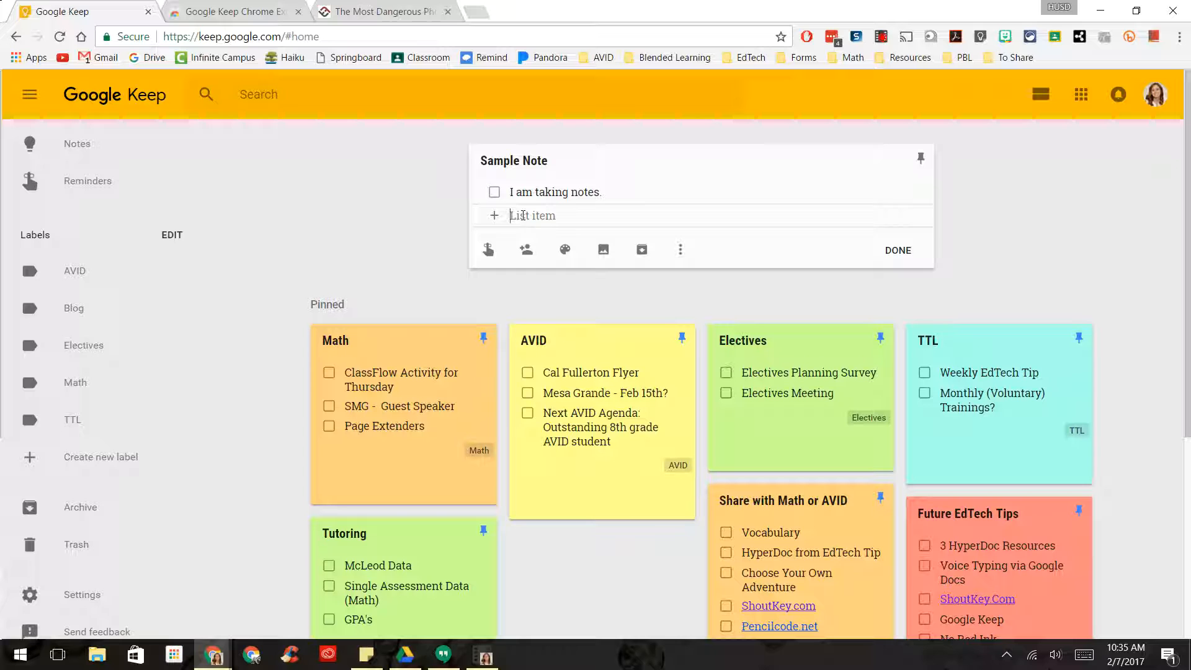
- Add the checklist item 'Finish lesson plans.' to Sample Note
{"action": "left_click", "coordinate": [564, 250]}
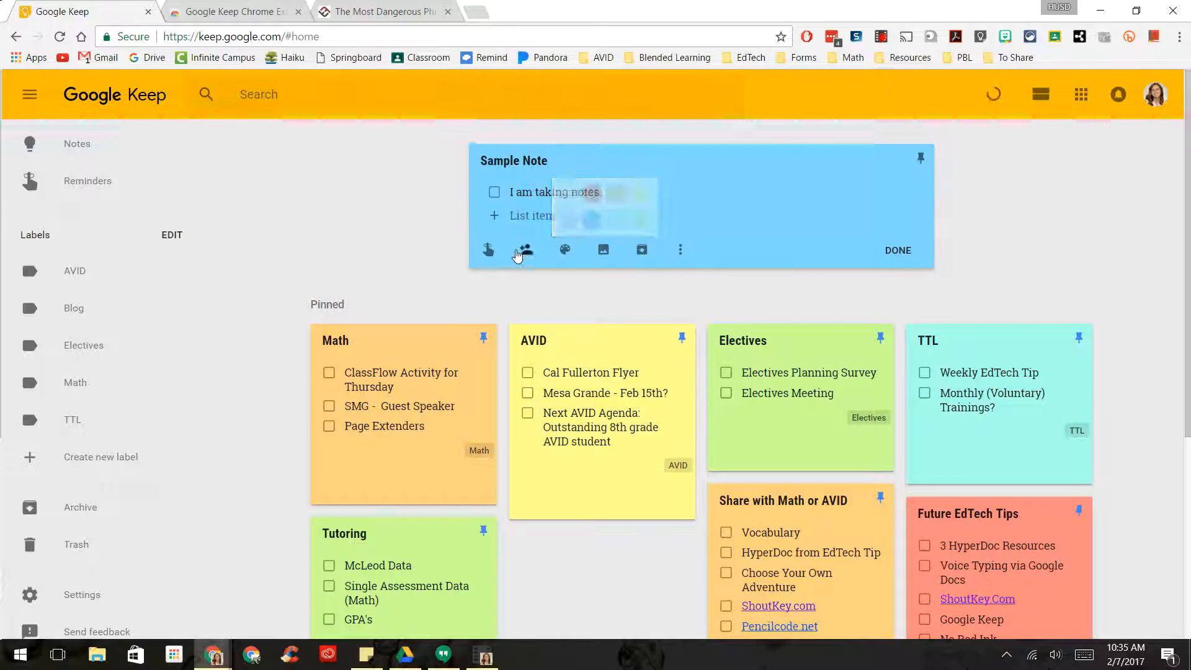
{"action": "left_click", "coordinate": [487, 250]}
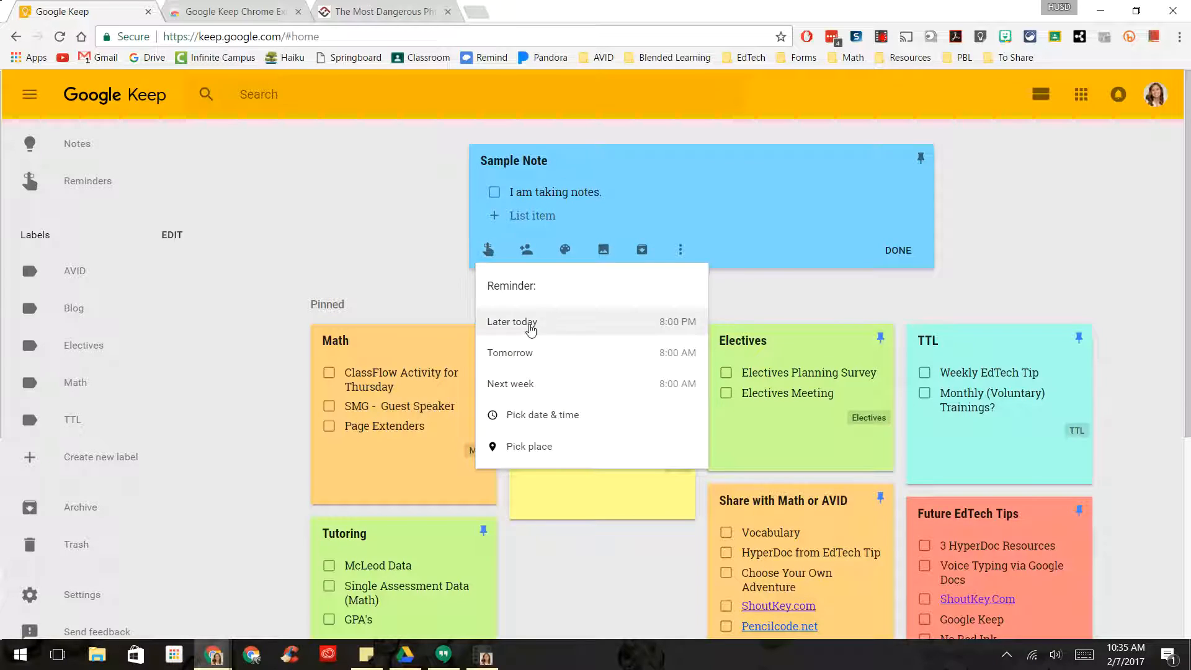
{"action": "left_click", "coordinate": [511, 321]}
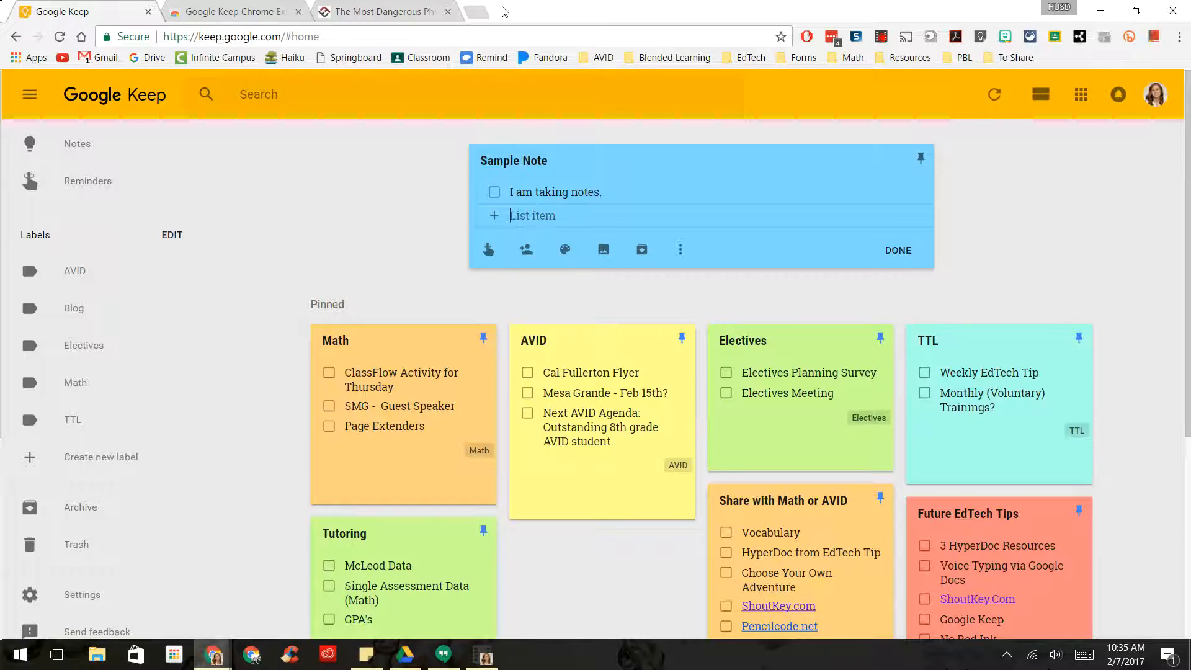
{"action": "type", "text": "Finish lesson pla"}
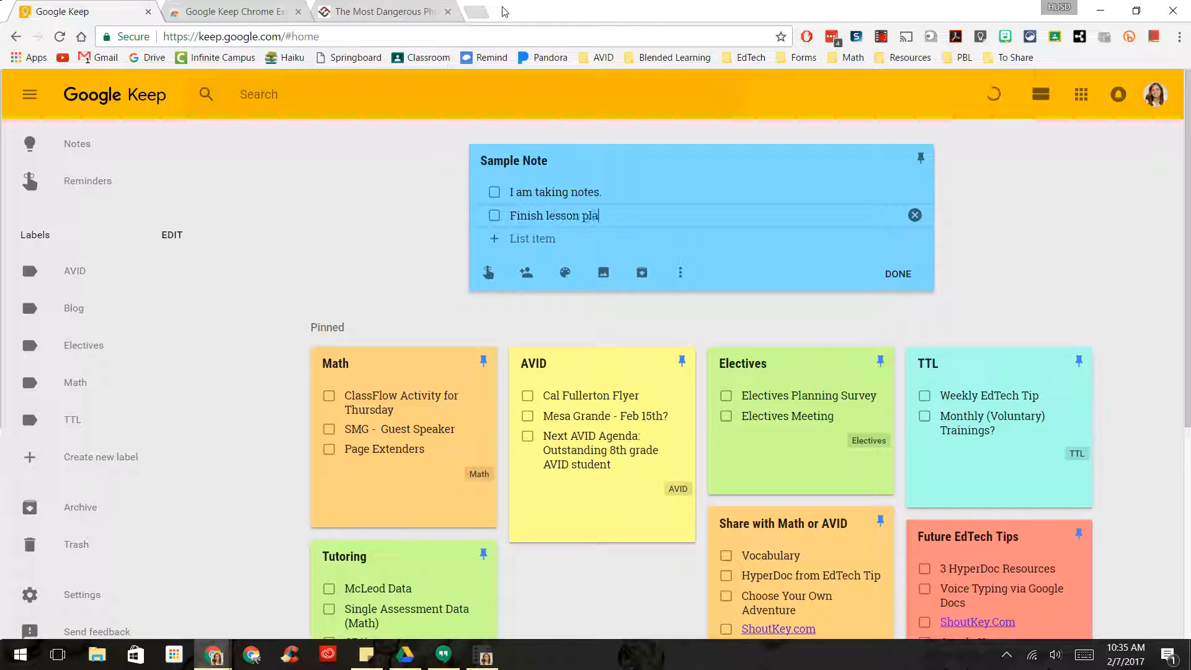
{"action": "type", "text": "ns."}
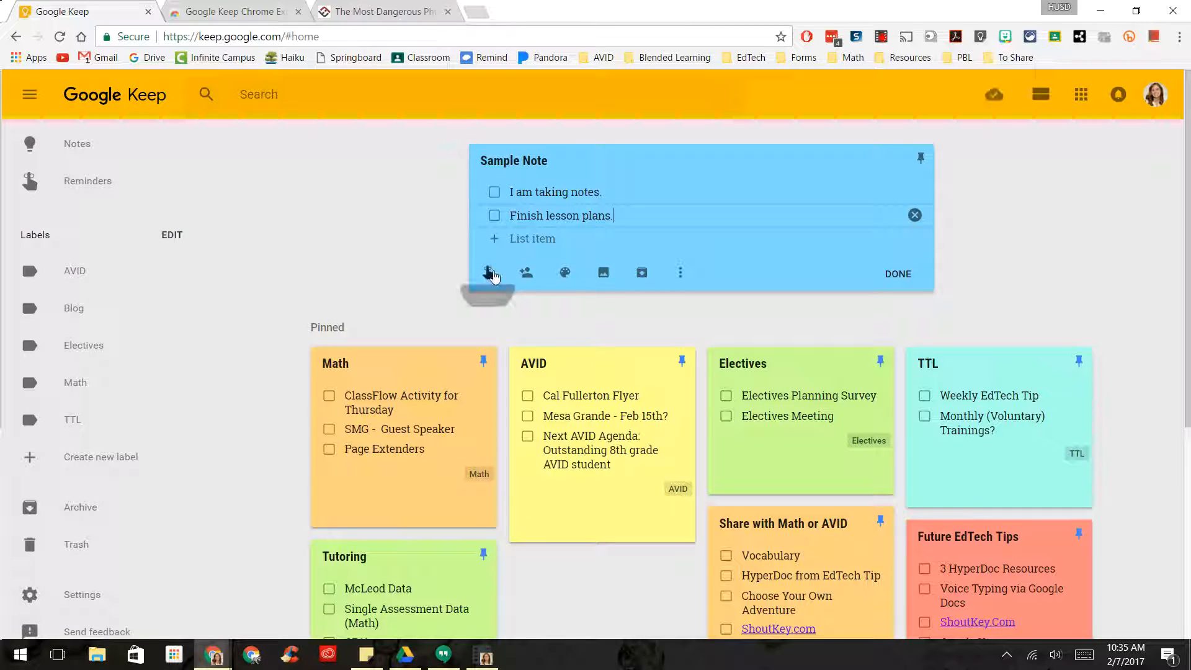
- Give Sample Note a reminder for today at 8:00 PM
{"action": "left_click", "coordinate": [487, 271]}
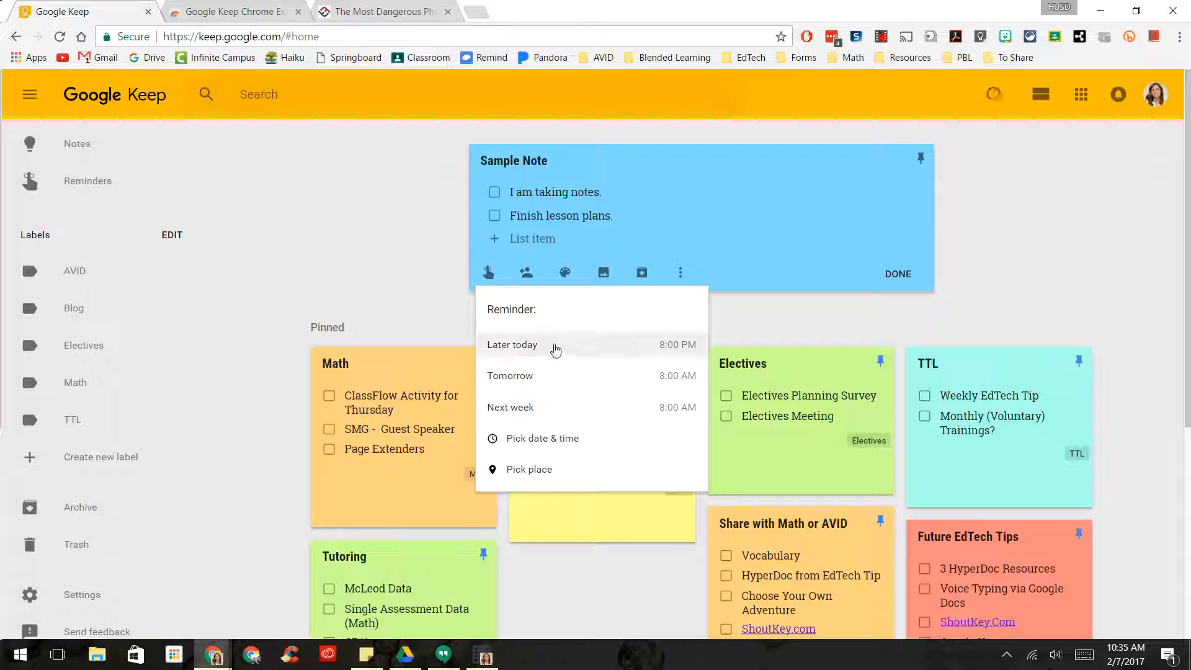
{"action": "left_click", "coordinate": [511, 344]}
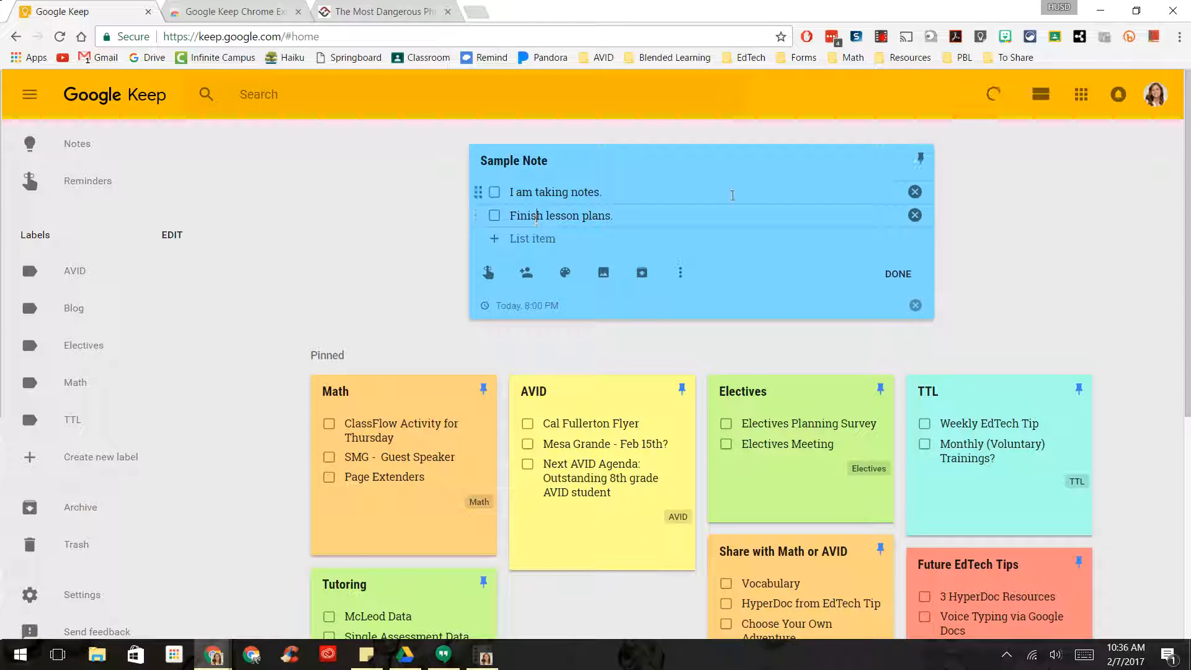
{"action": "mouse_move", "coordinate": [525, 271]}
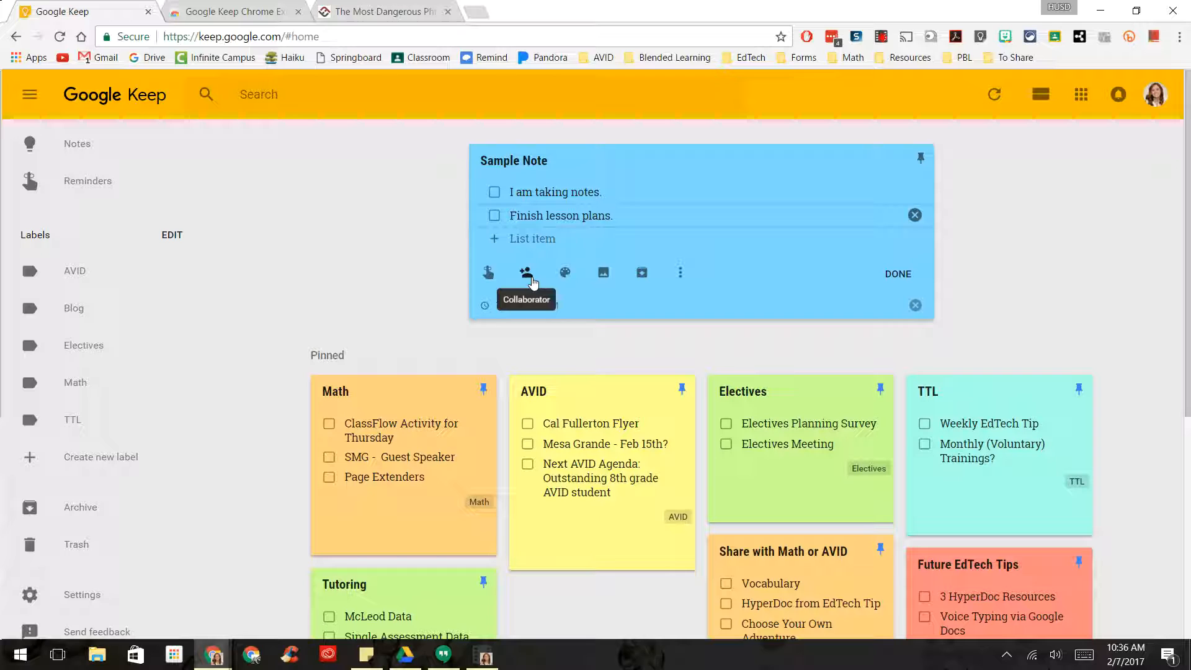
{"action": "mouse_move", "coordinate": [602, 271]}
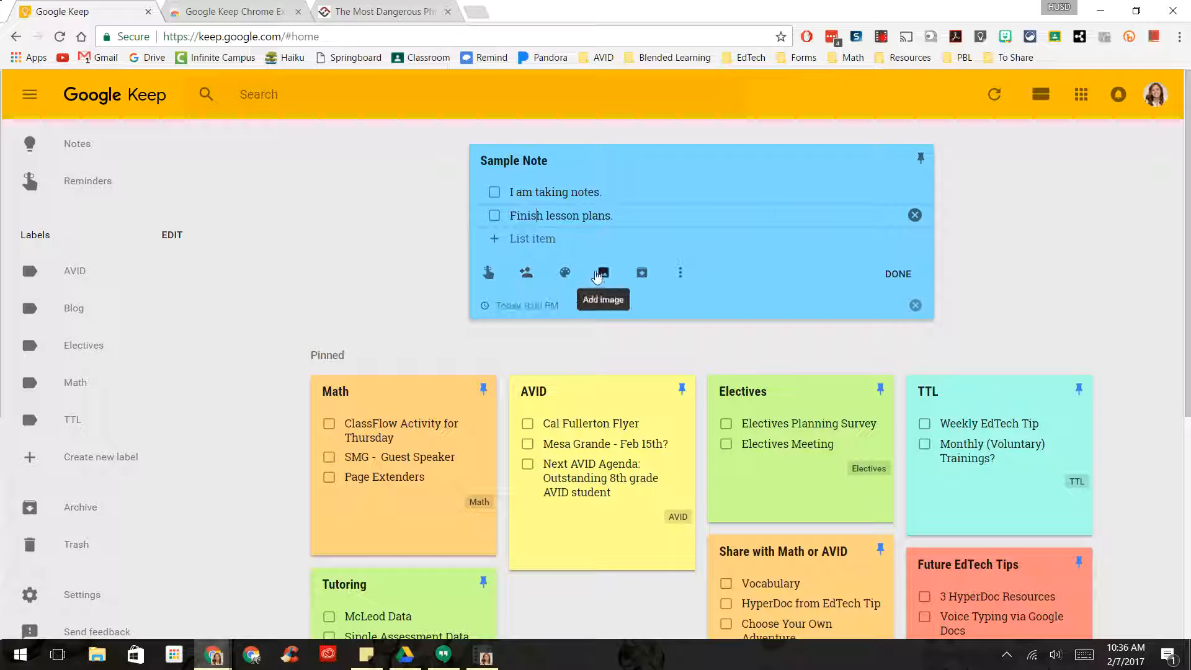
{"action": "mouse_move", "coordinate": [642, 272]}
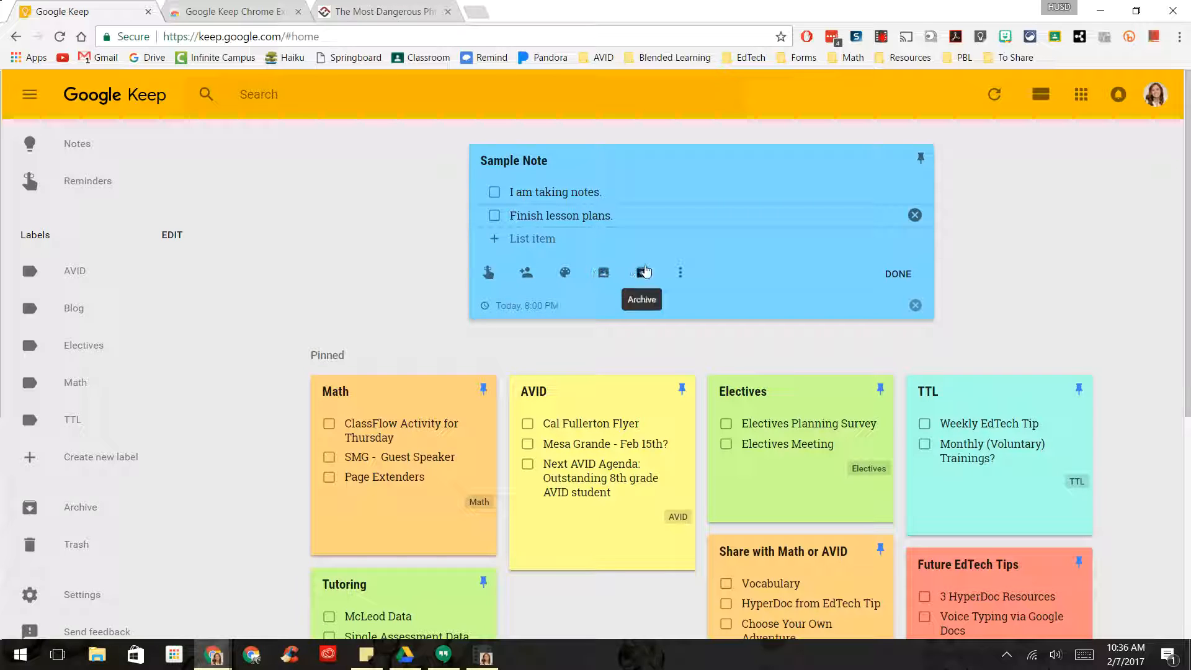
{"action": "left_click", "coordinate": [679, 272]}
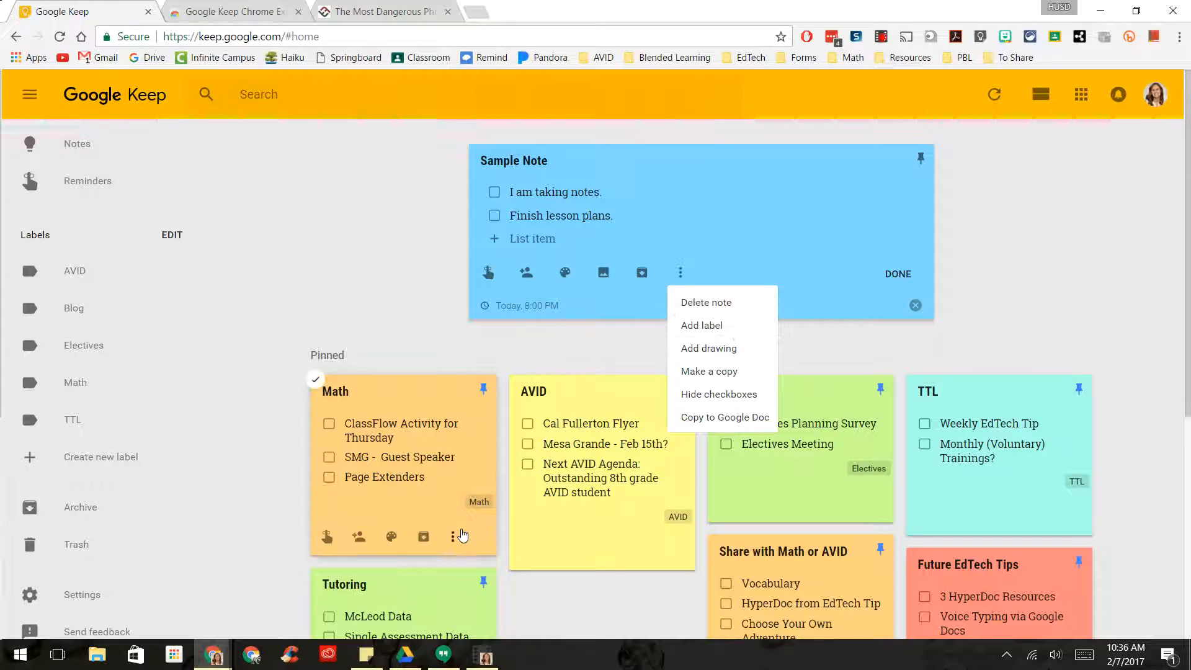
{"action": "mouse_move", "coordinate": [1085, 533]}
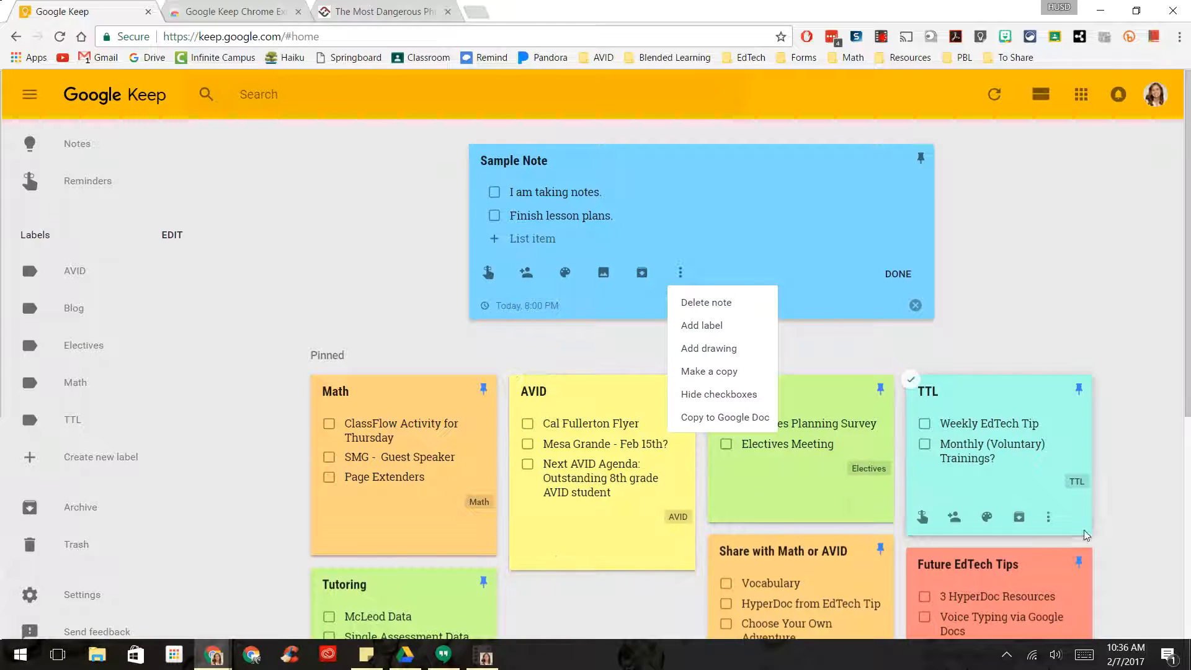
{"action": "mouse_move", "coordinate": [746, 372]}
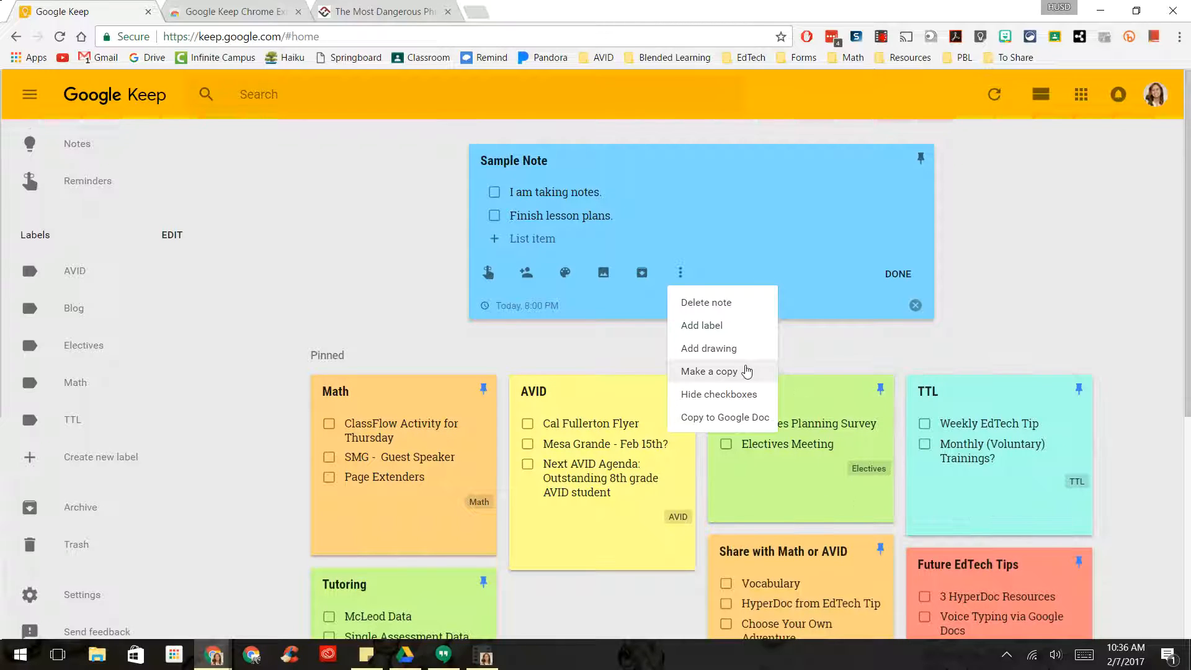
{"action": "mouse_move", "coordinate": [718, 394]}
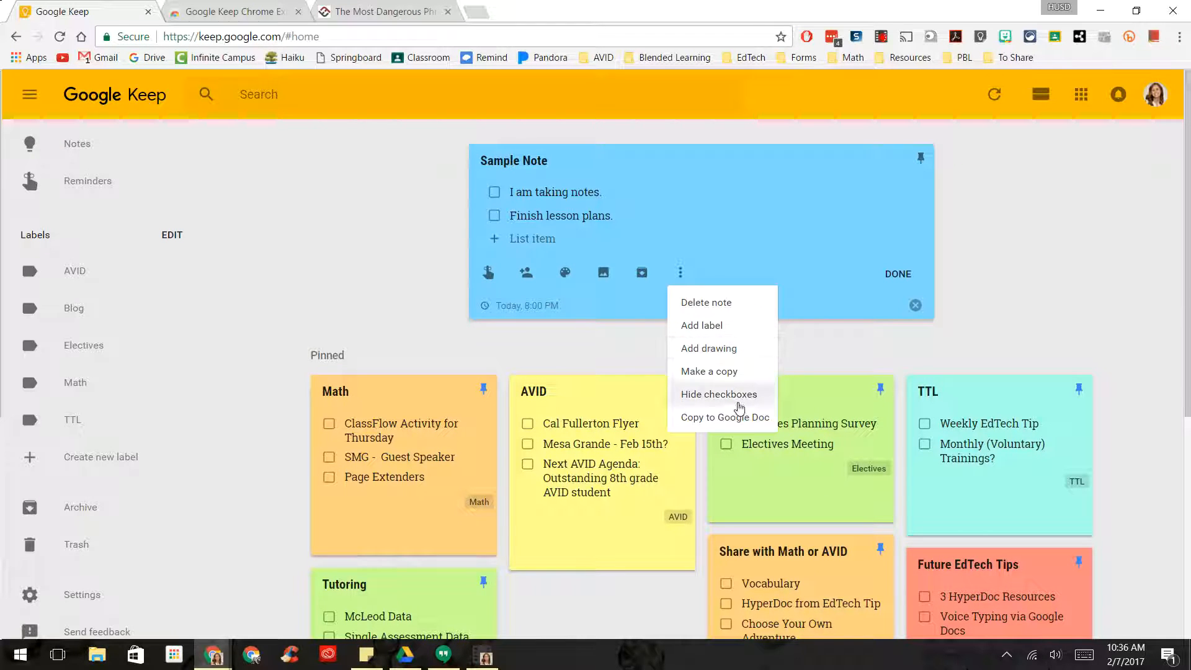
{"action": "mouse_move", "coordinate": [671, 240]}
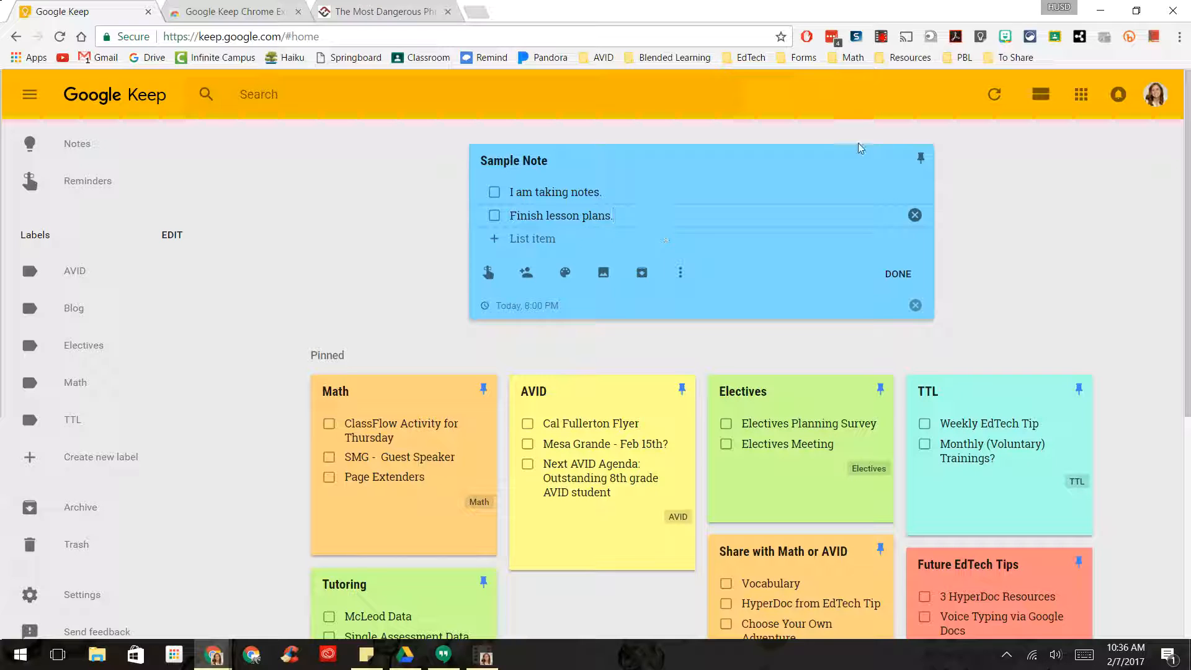
- Save and close Sample Note, then scroll down to the Others section
{"action": "left_click", "coordinate": [896, 274]}
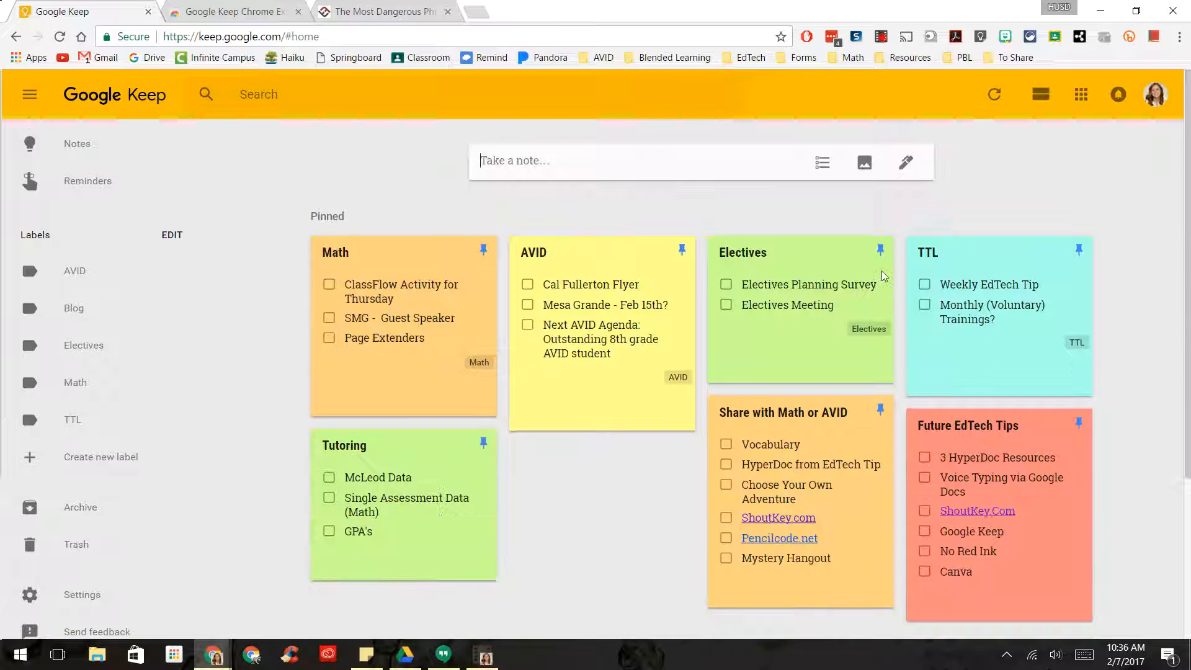
{"action": "scroll", "scroll_direction": "down", "scroll_amount": 3}
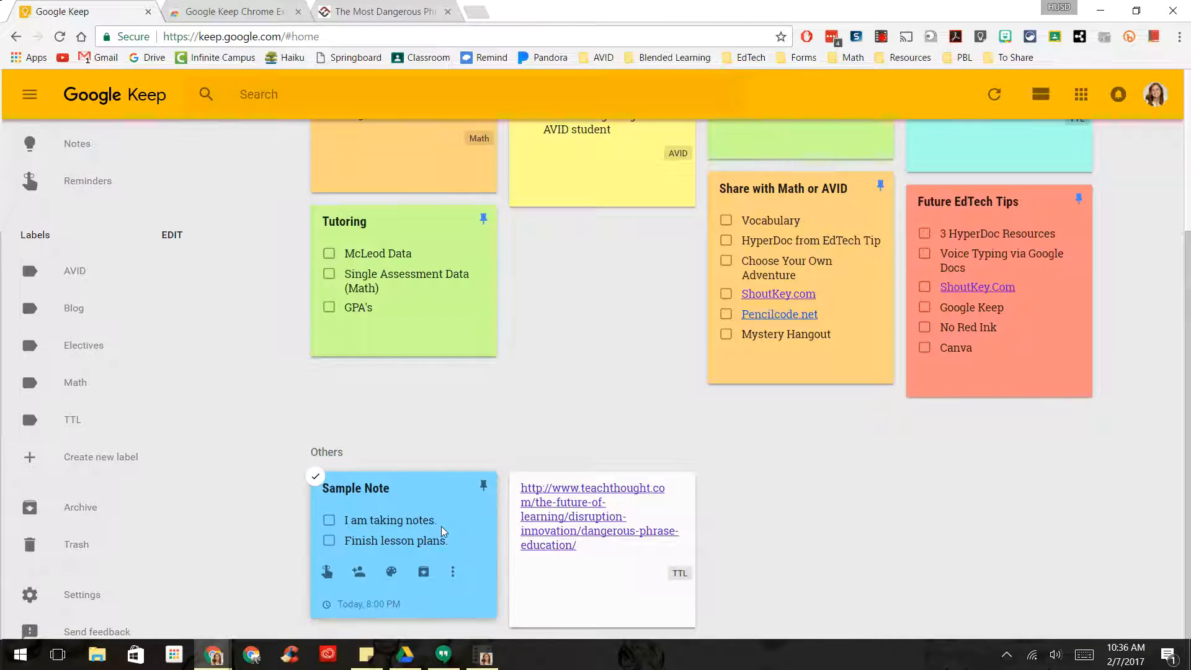
{"action": "mouse_move", "coordinate": [481, 488]}
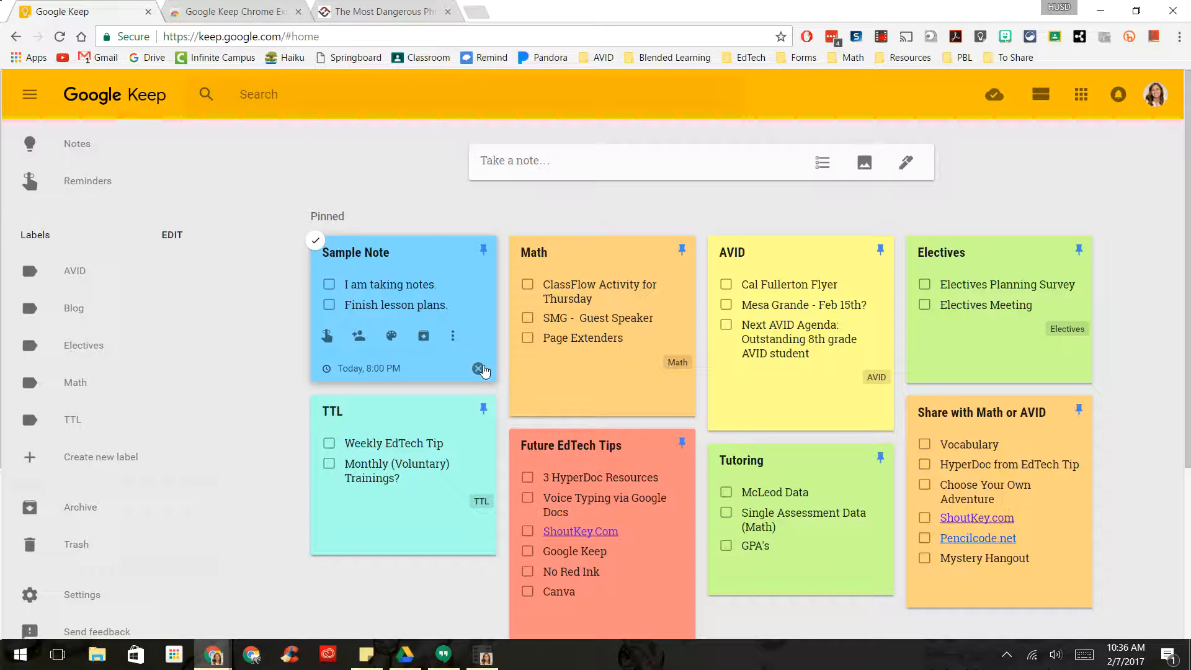
{"action": "mouse_move", "coordinate": [452, 335]}
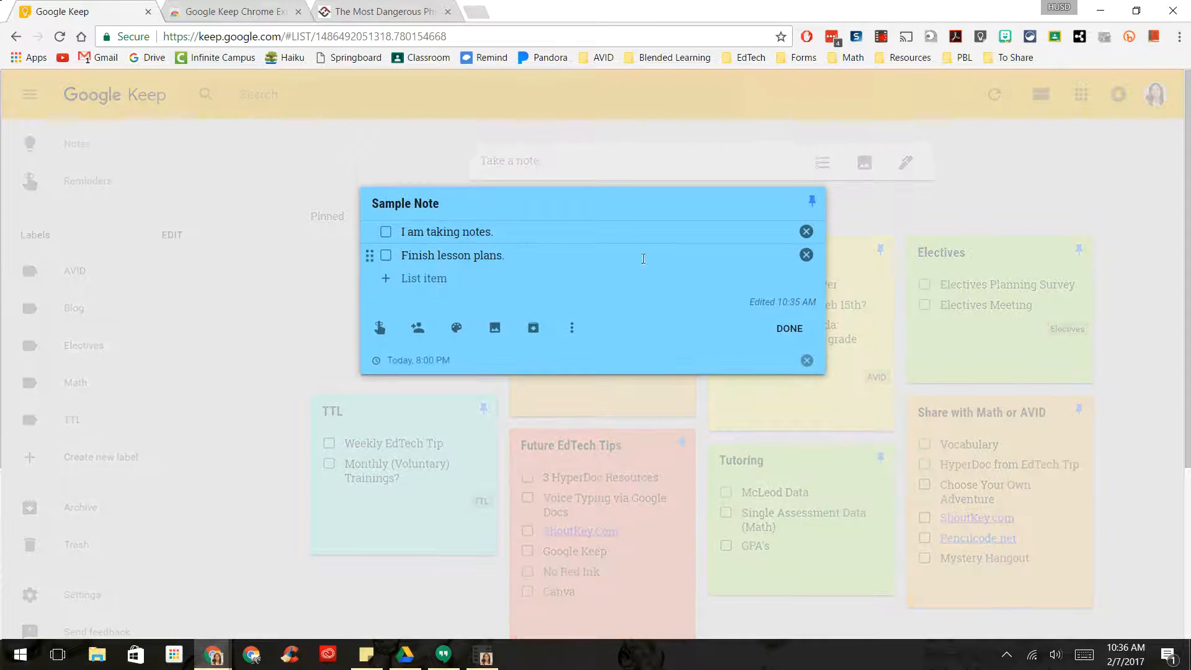
- Check off and delete 'I am taking notes.', leaving only 'Finish lesson plans.'
{"action": "left_click", "coordinate": [386, 232]}
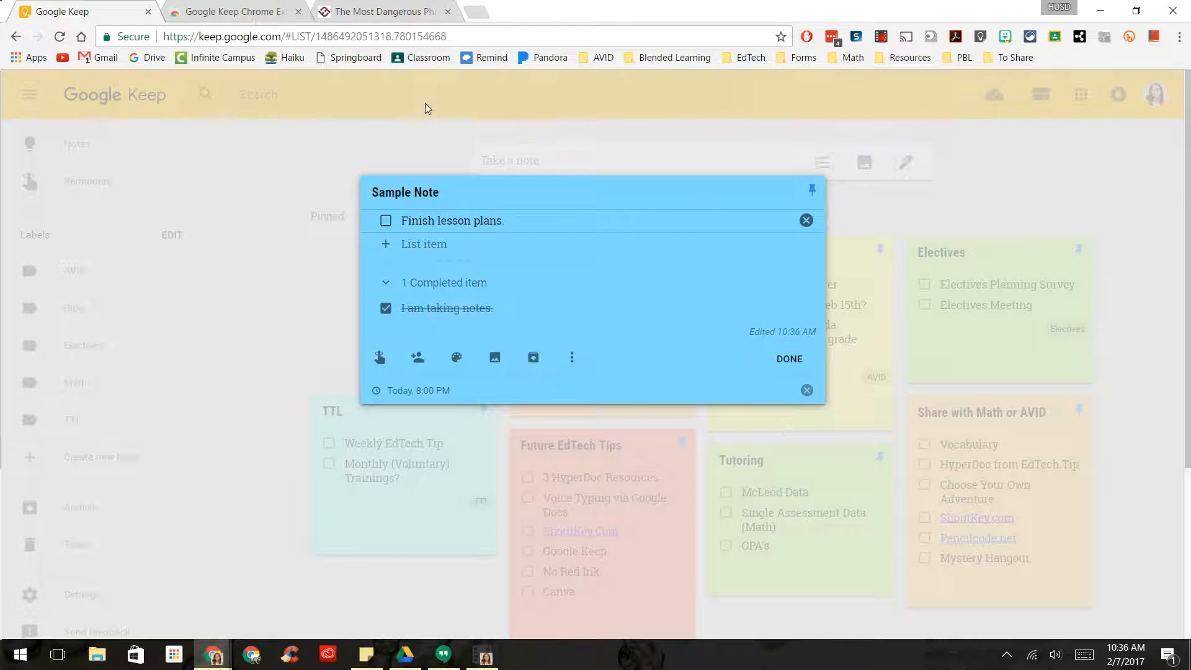
{"action": "left_click", "coordinate": [788, 358]}
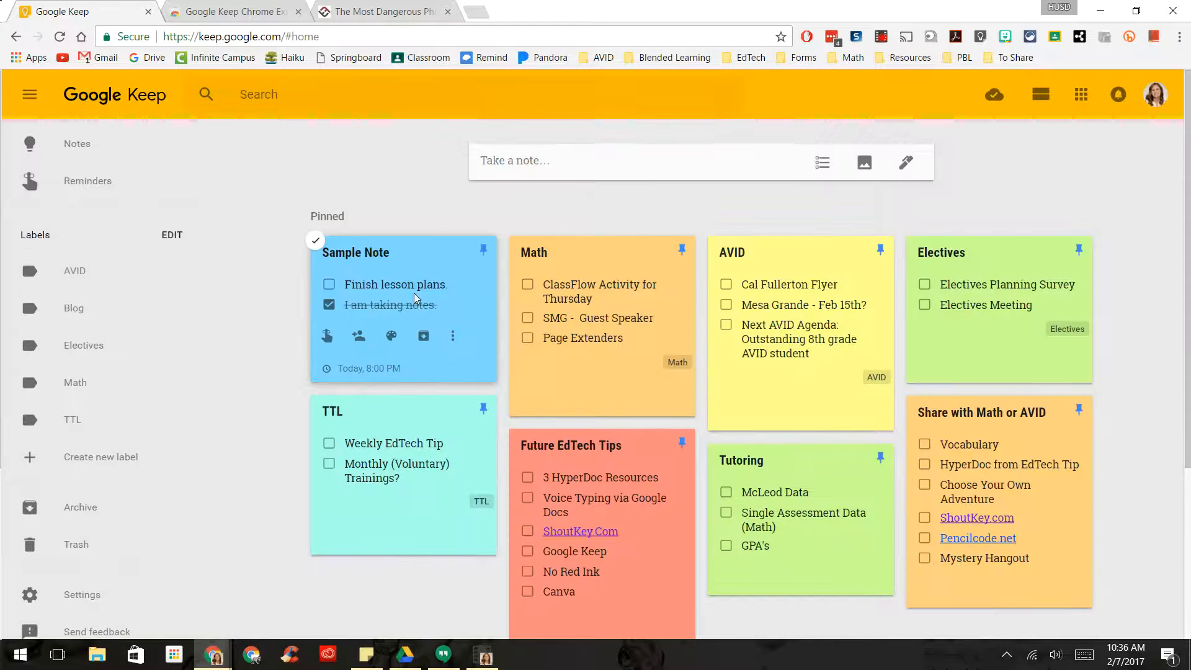
{"action": "left_click", "coordinate": [395, 284]}
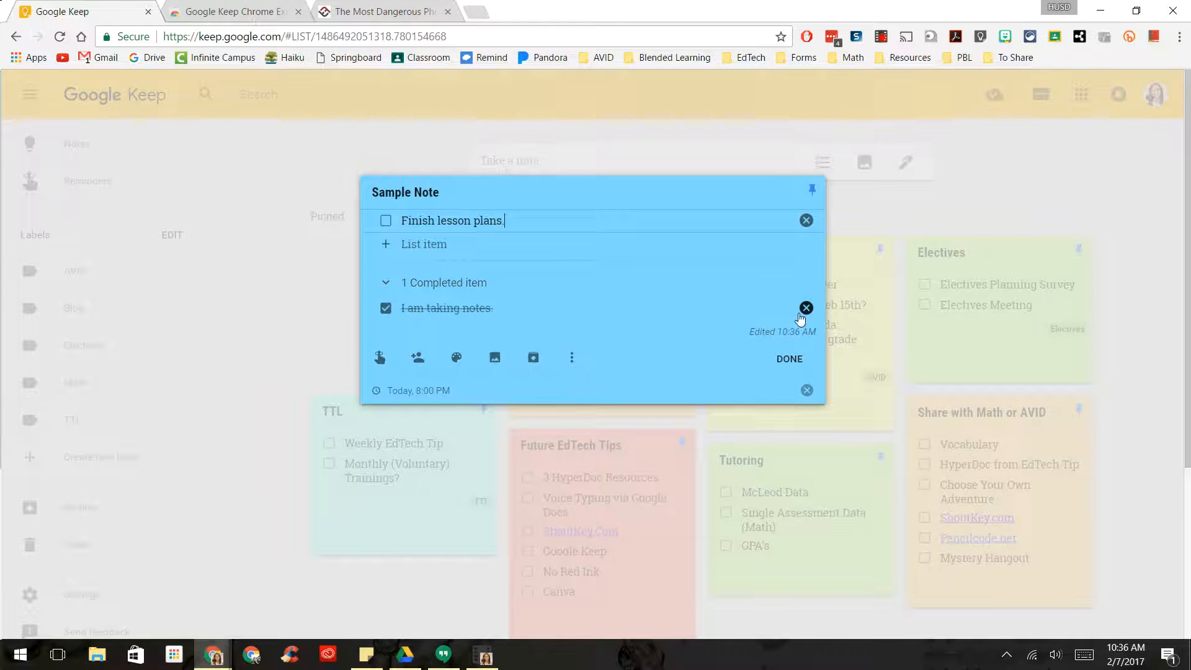
{"action": "left_click", "coordinate": [805, 308]}
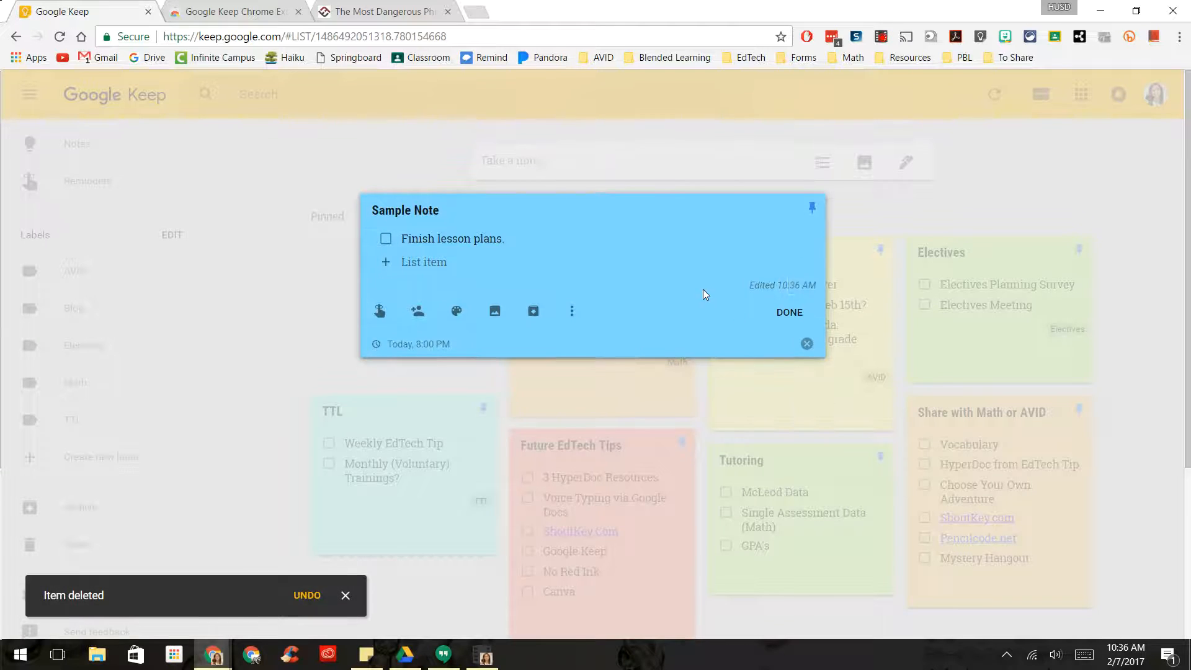
{"action": "left_click", "coordinate": [787, 312]}
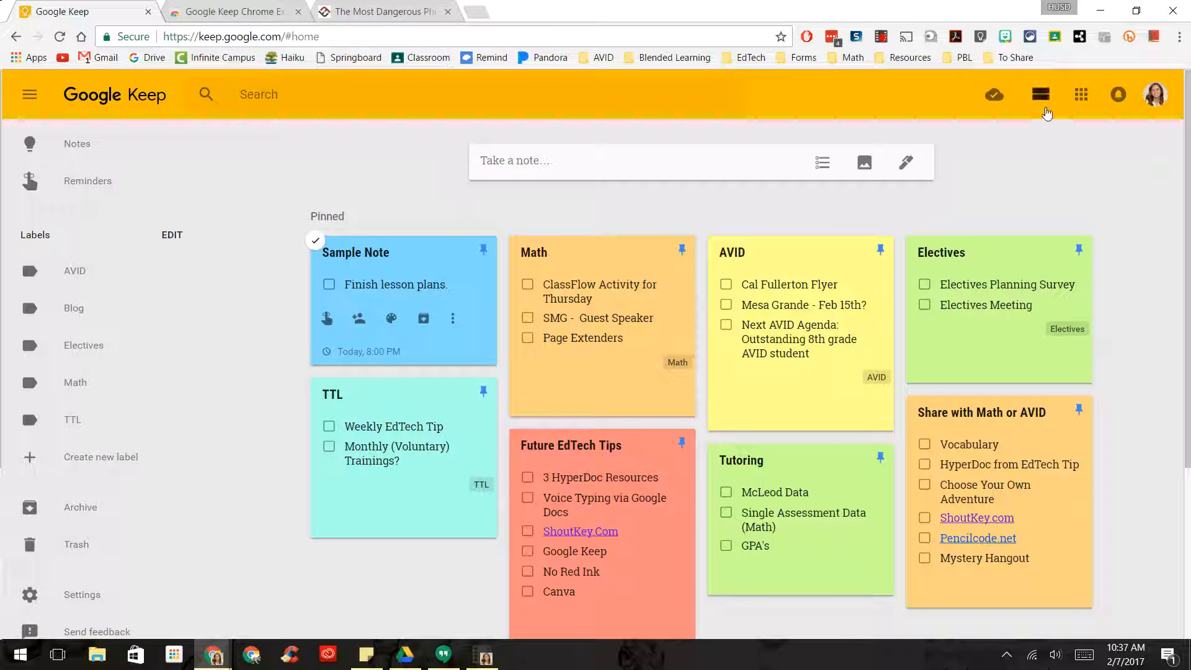
- Switch to list view and back to grid, then start a new drawing note
{"action": "left_click", "coordinate": [1040, 94]}
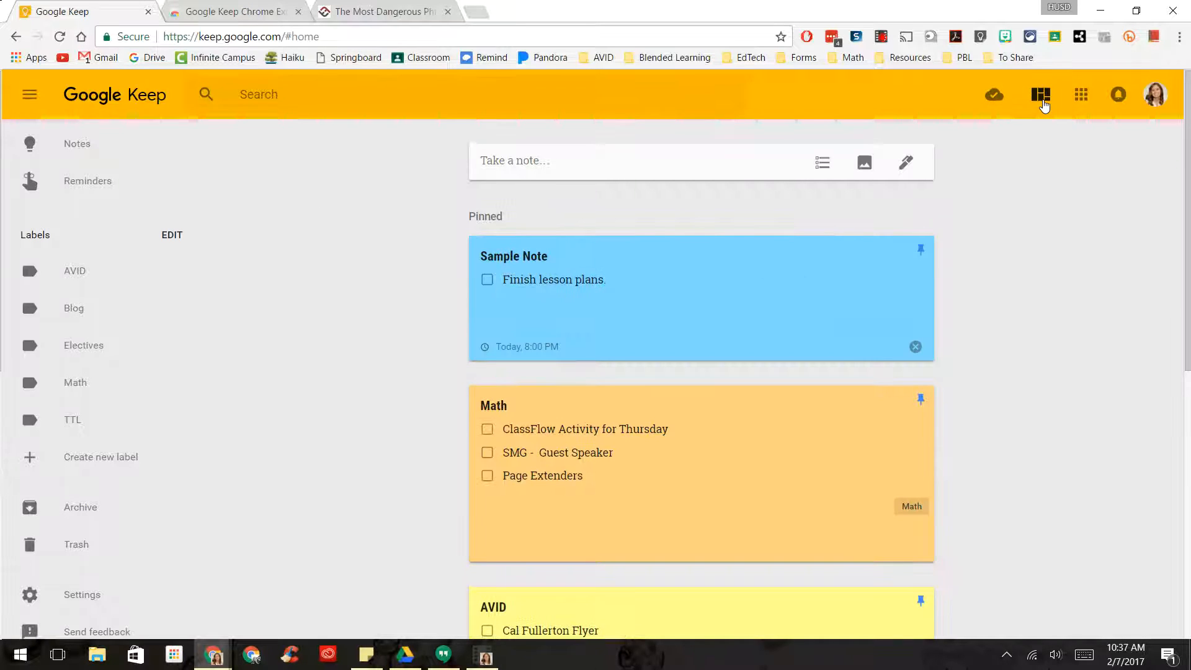
{"action": "left_click", "coordinate": [1041, 94]}
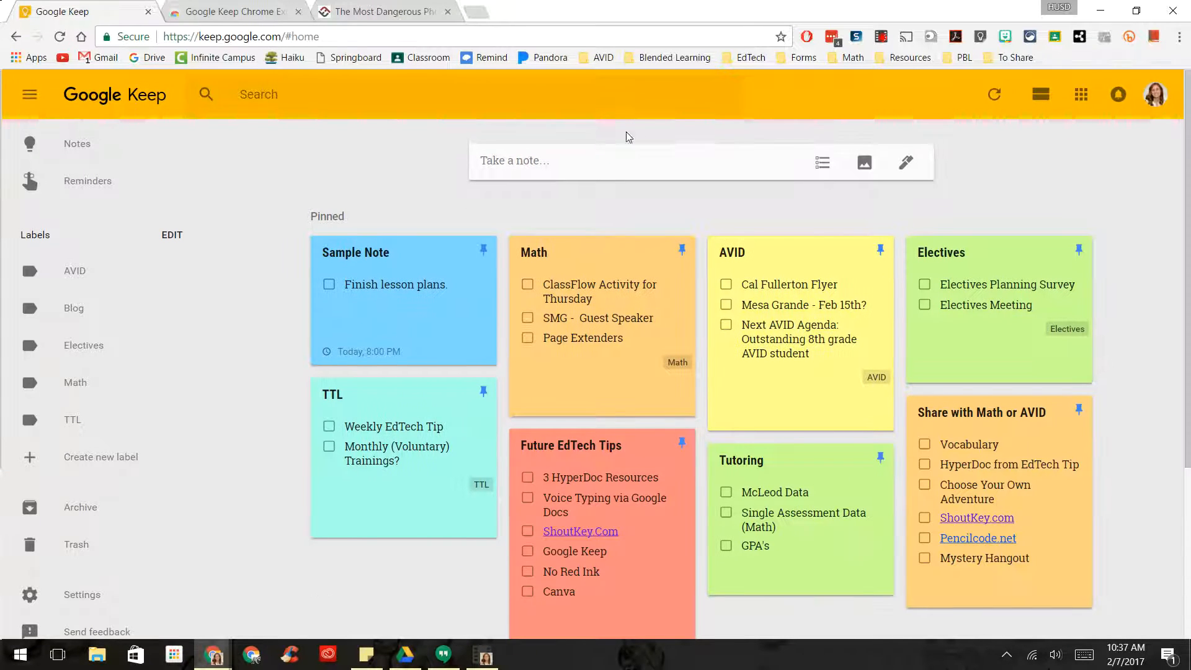
{"action": "mouse_move", "coordinate": [905, 162]}
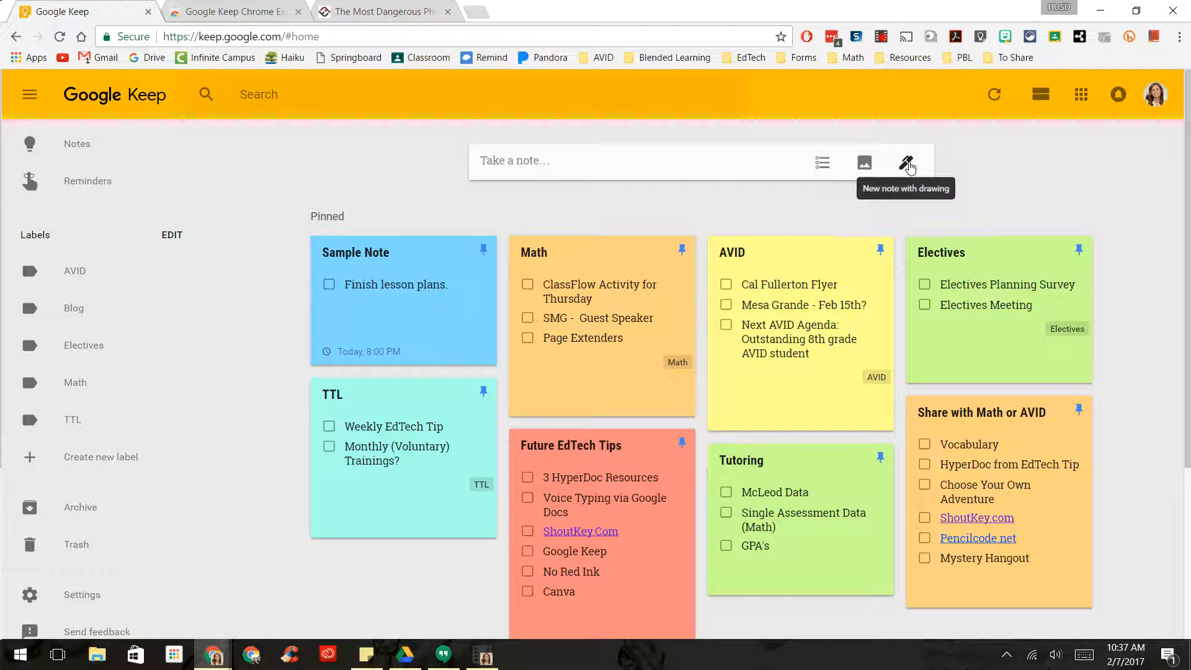
{"action": "left_click", "coordinate": [904, 163]}
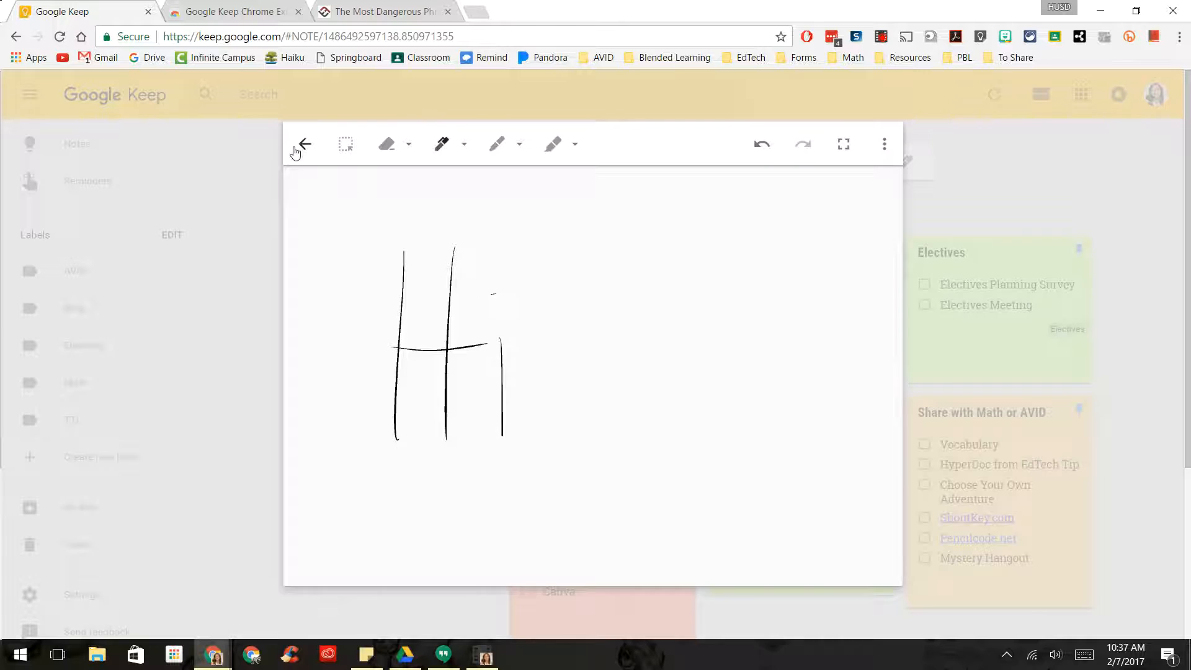
- Save the 'Hi' drawing note, then delete both it and Sample Note
{"action": "left_click", "coordinate": [304, 143]}
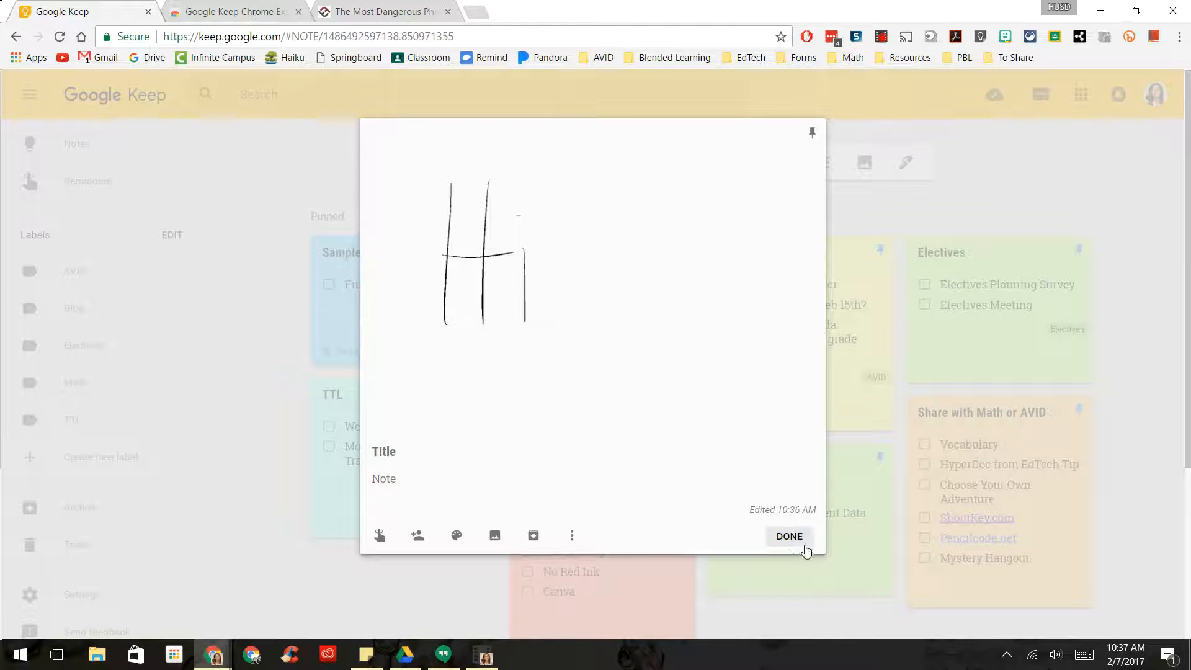
{"action": "left_click", "coordinate": [788, 536]}
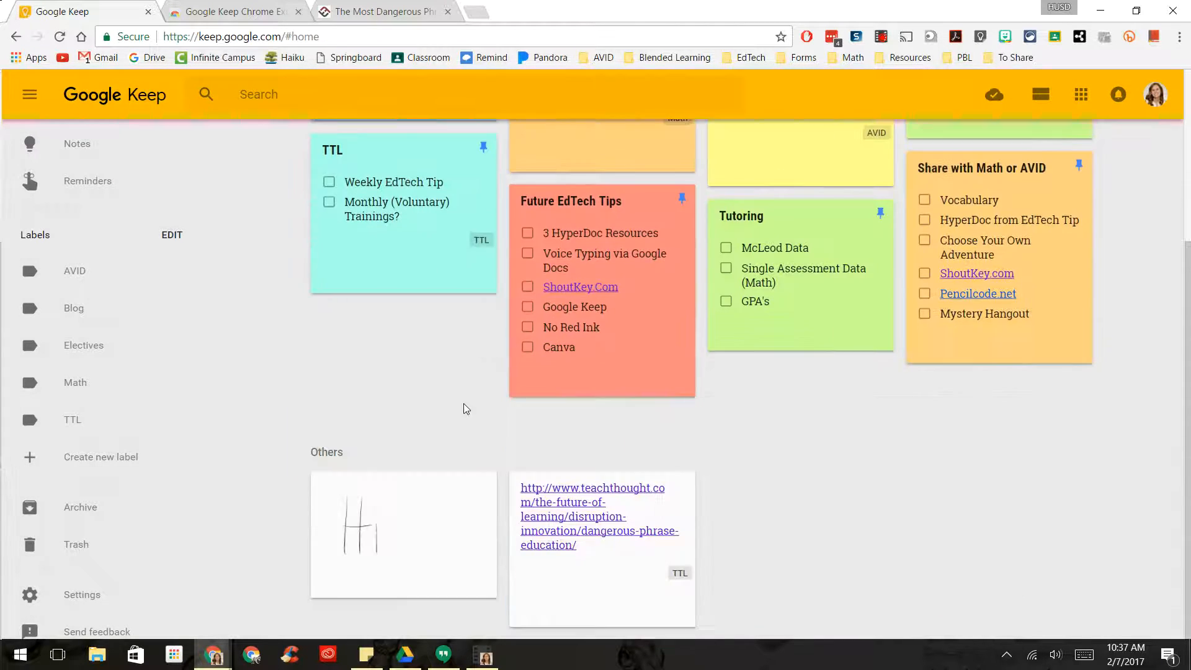
{"action": "left_click", "coordinate": [453, 582]}
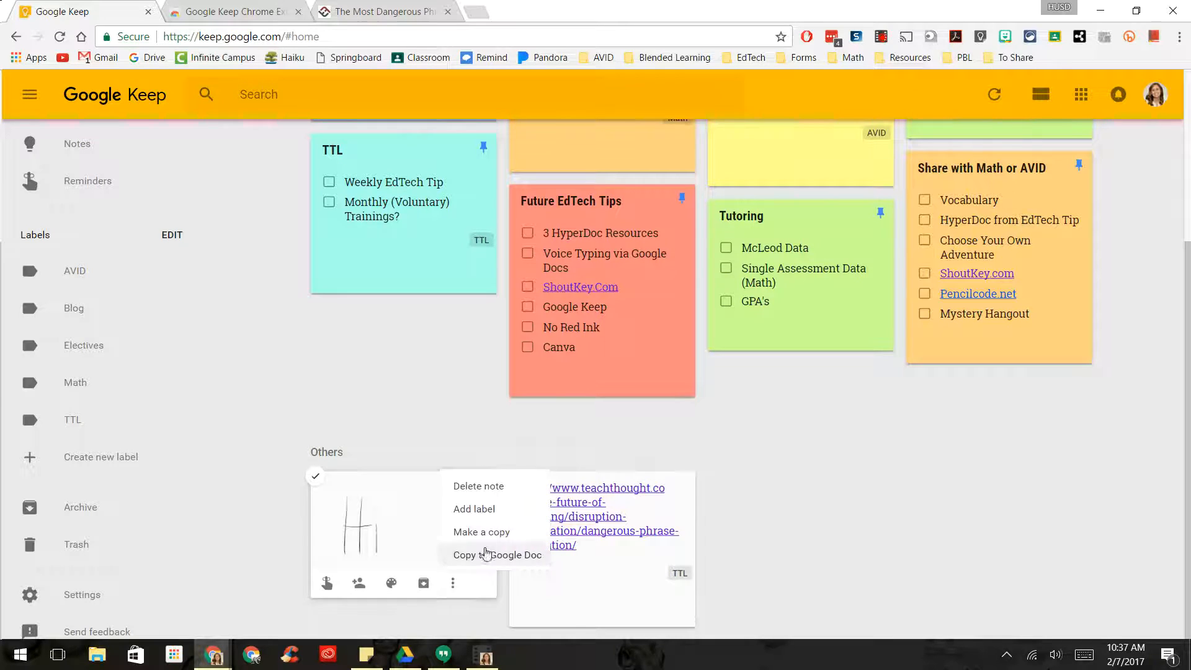
{"action": "left_click", "coordinate": [478, 486]}
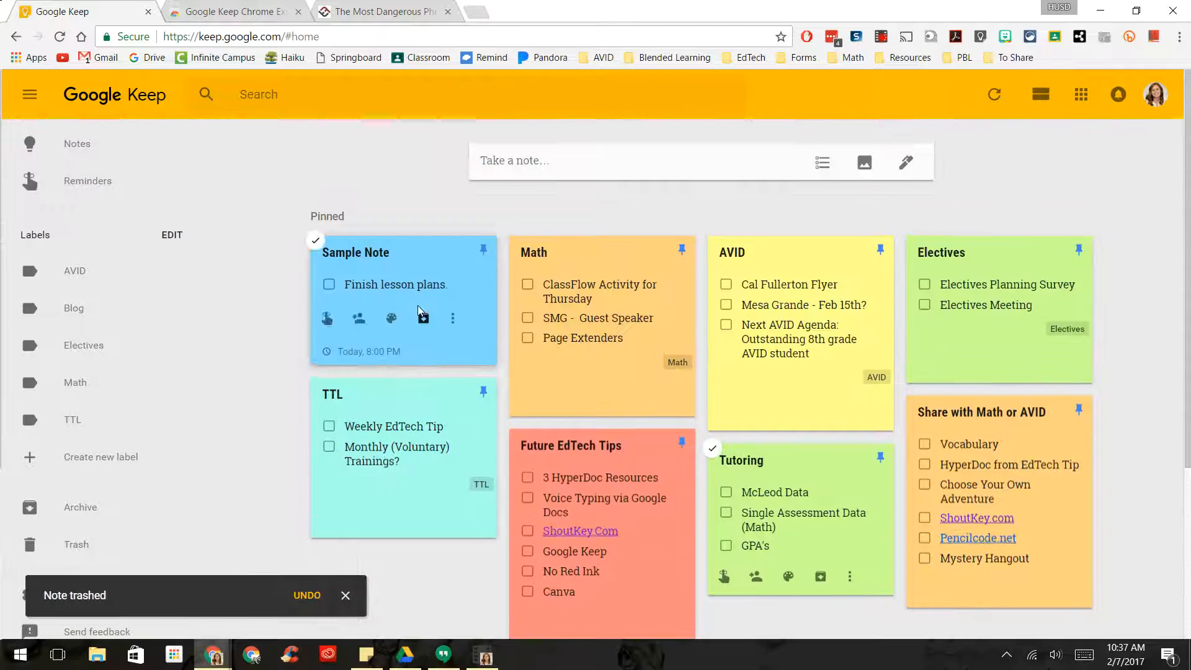
{"action": "left_click", "coordinate": [452, 318]}
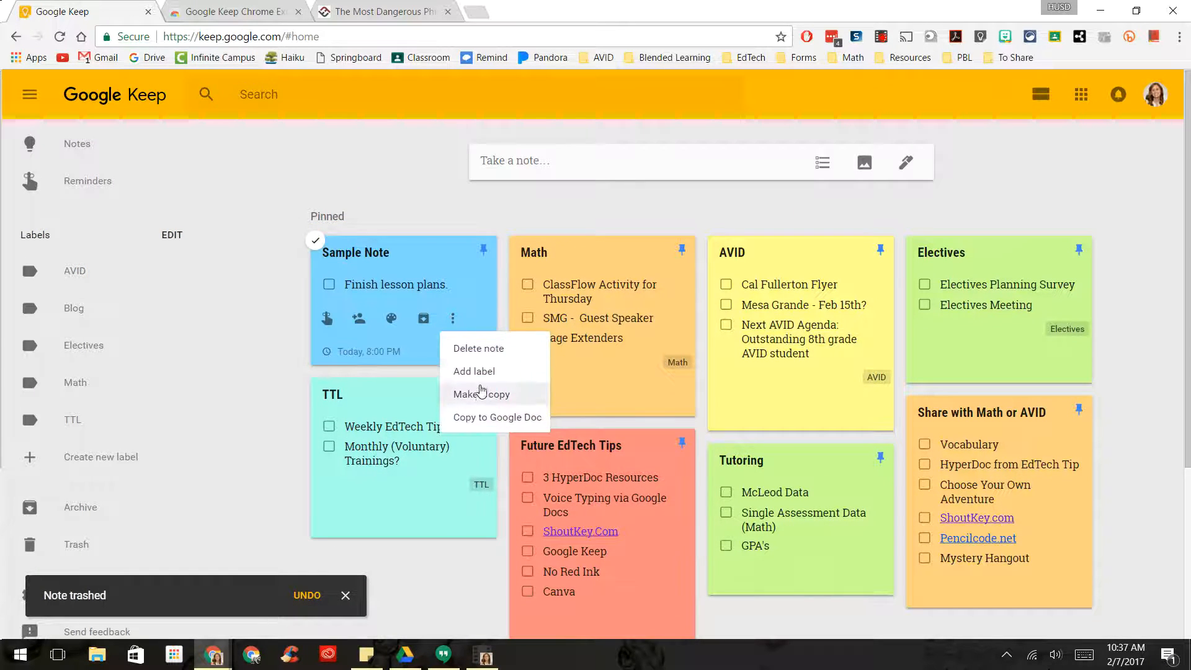
{"action": "left_click", "coordinate": [478, 348]}
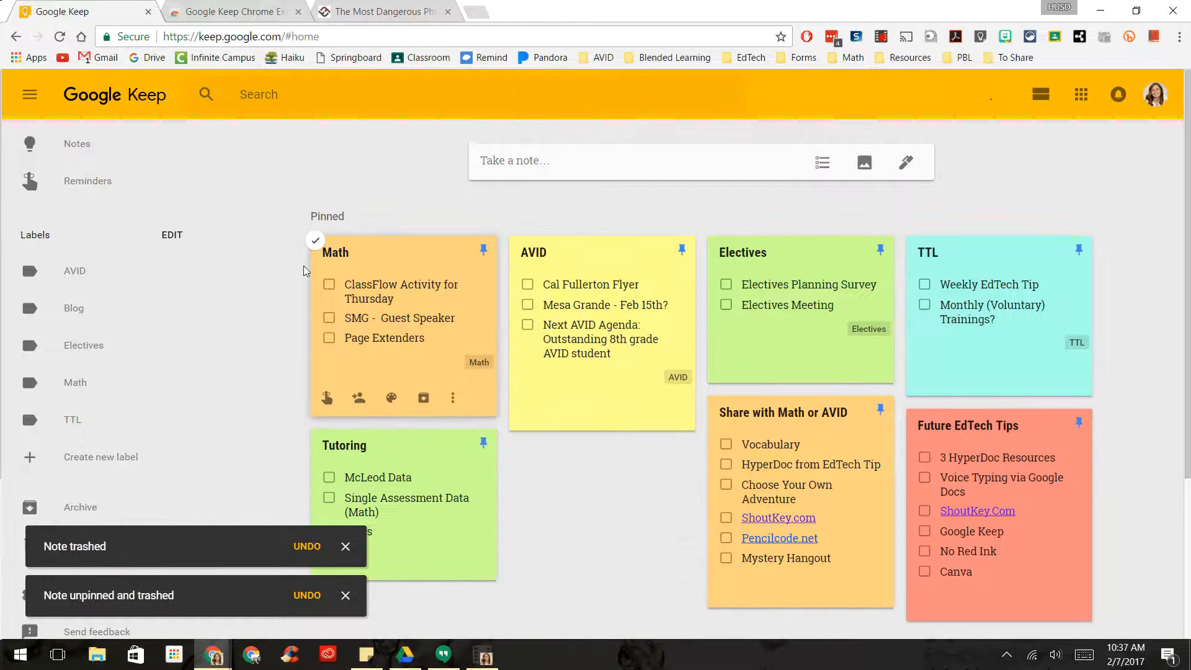
{"action": "mouse_move", "coordinate": [296, 228]}
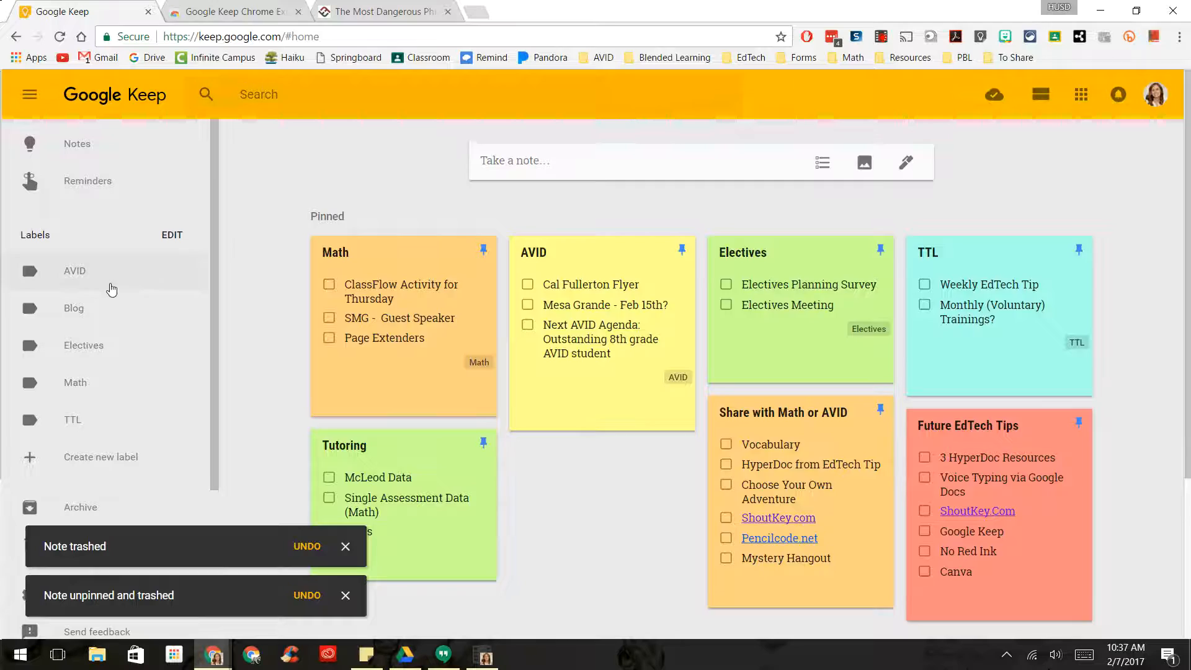
- Filter notes by the AVID and TTL labels, review the label list, then show all notes
{"action": "left_click", "coordinate": [74, 270]}
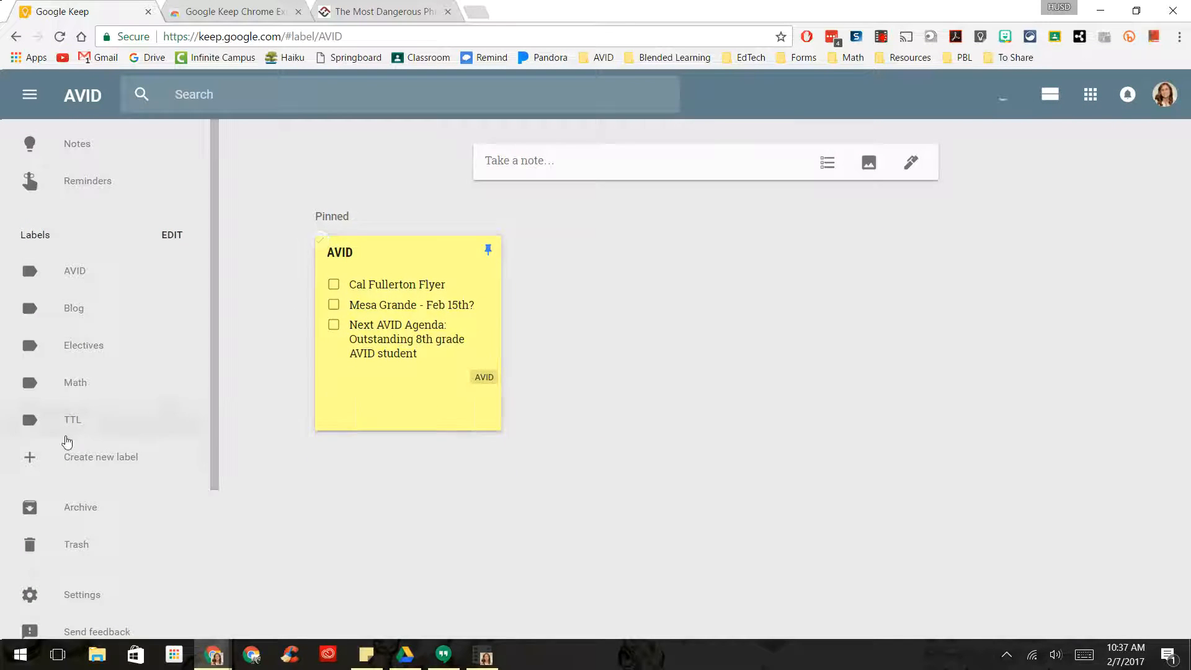
{"action": "left_click", "coordinate": [72, 419]}
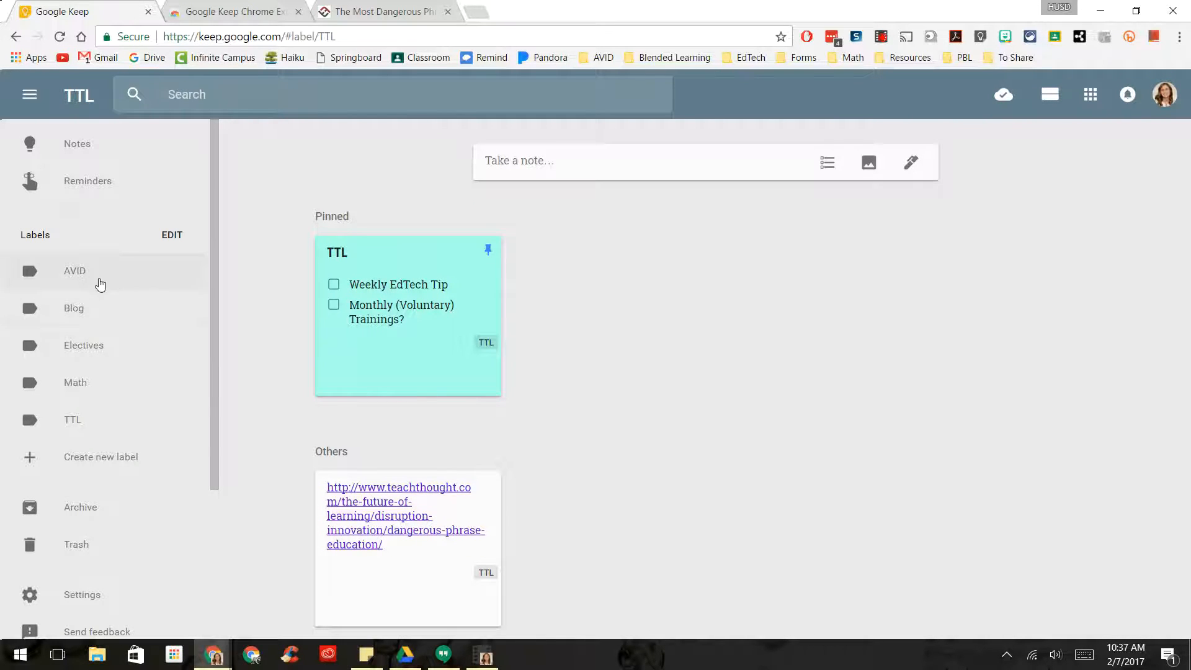
{"action": "left_click", "coordinate": [74, 270]}
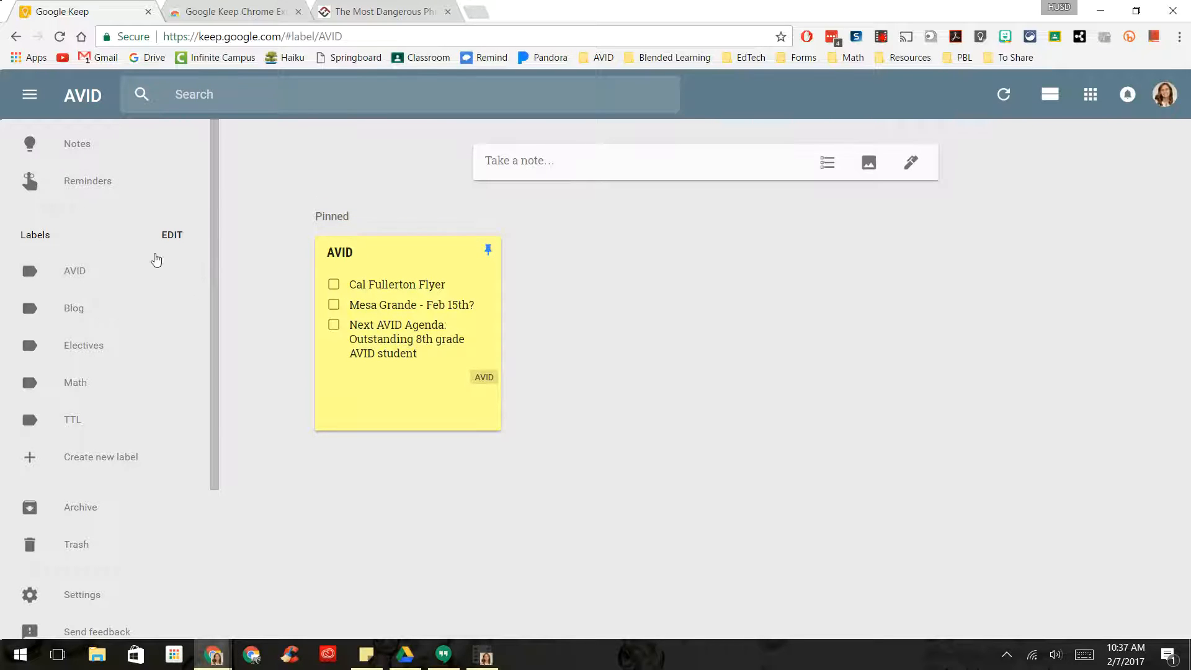
{"action": "left_click", "coordinate": [171, 234]}
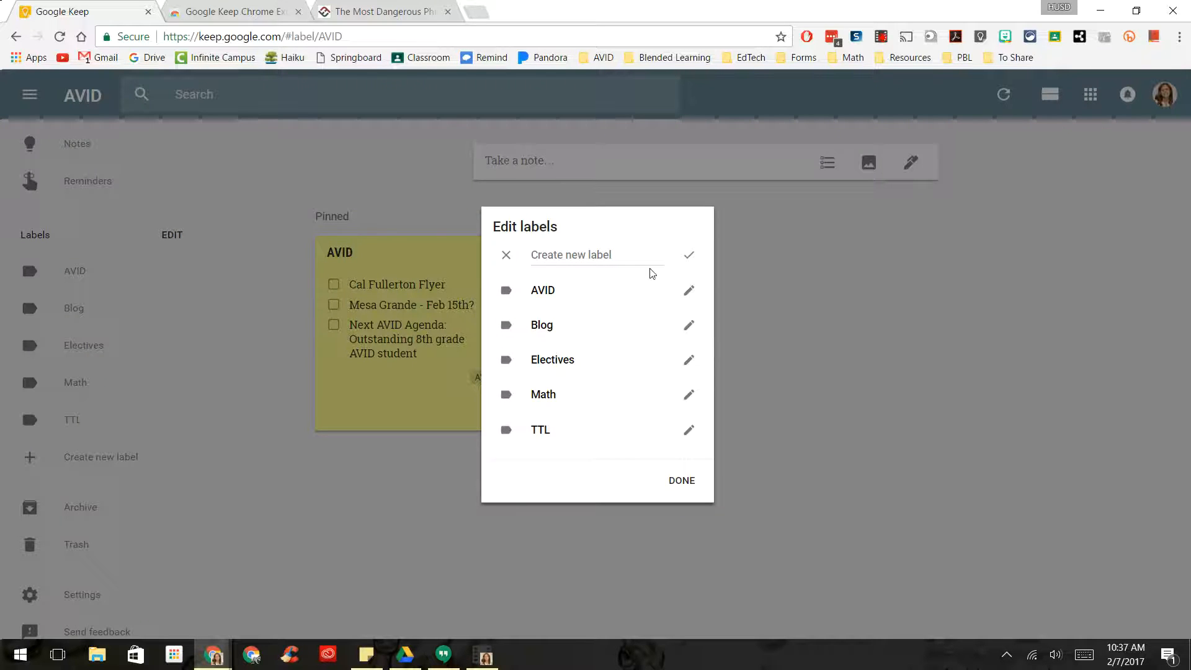
{"action": "left_click", "coordinate": [680, 480]}
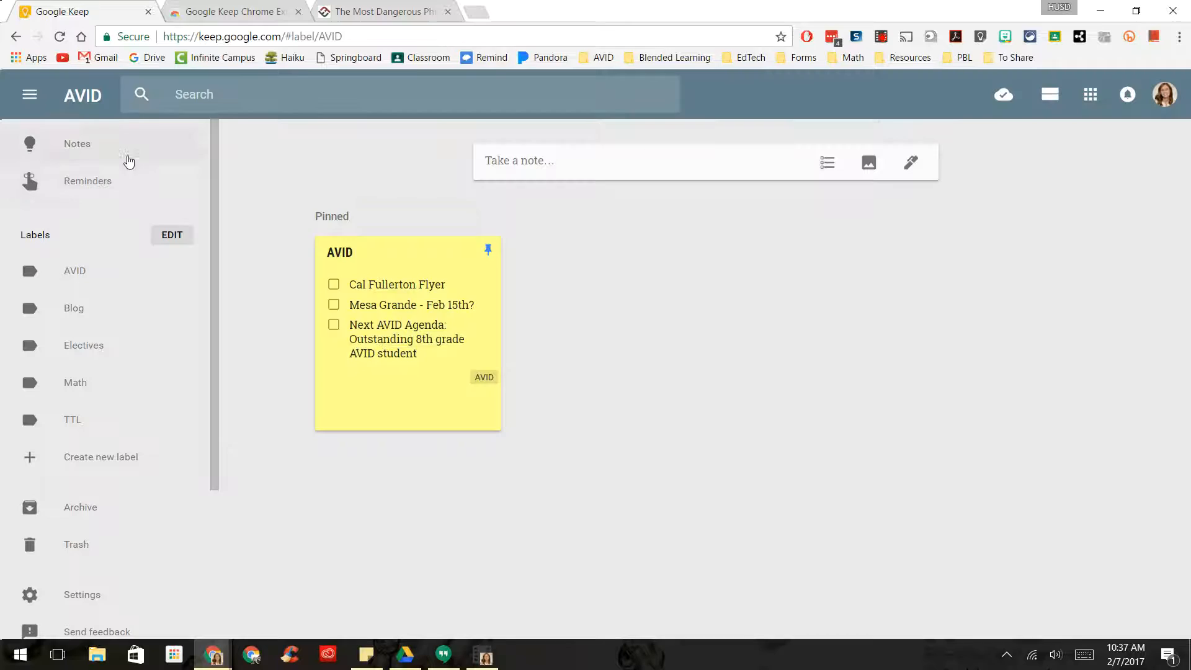
{"action": "left_click", "coordinate": [77, 143]}
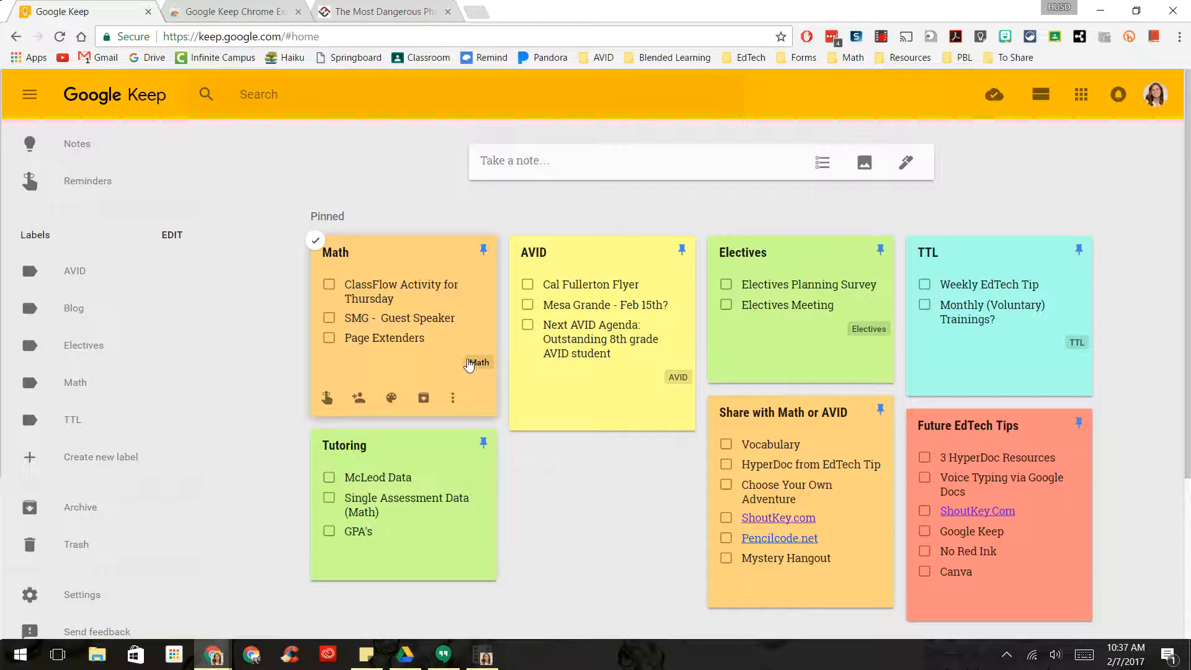
{"action": "left_click", "coordinate": [452, 398]}
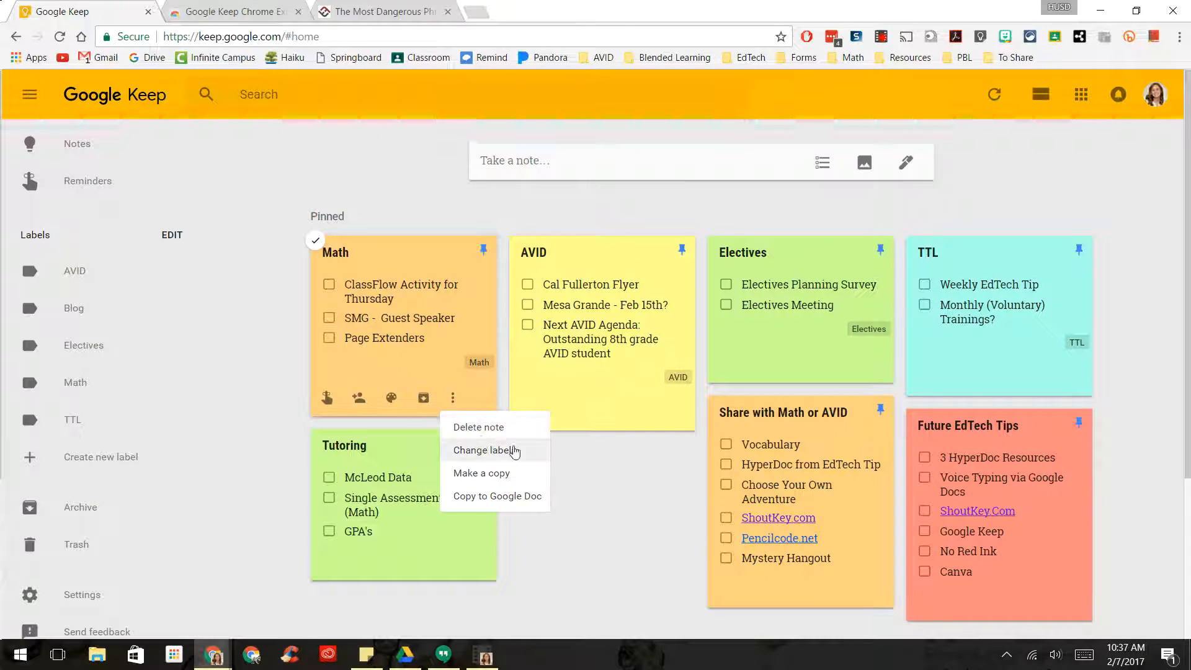
{"action": "left_click", "coordinate": [485, 450]}
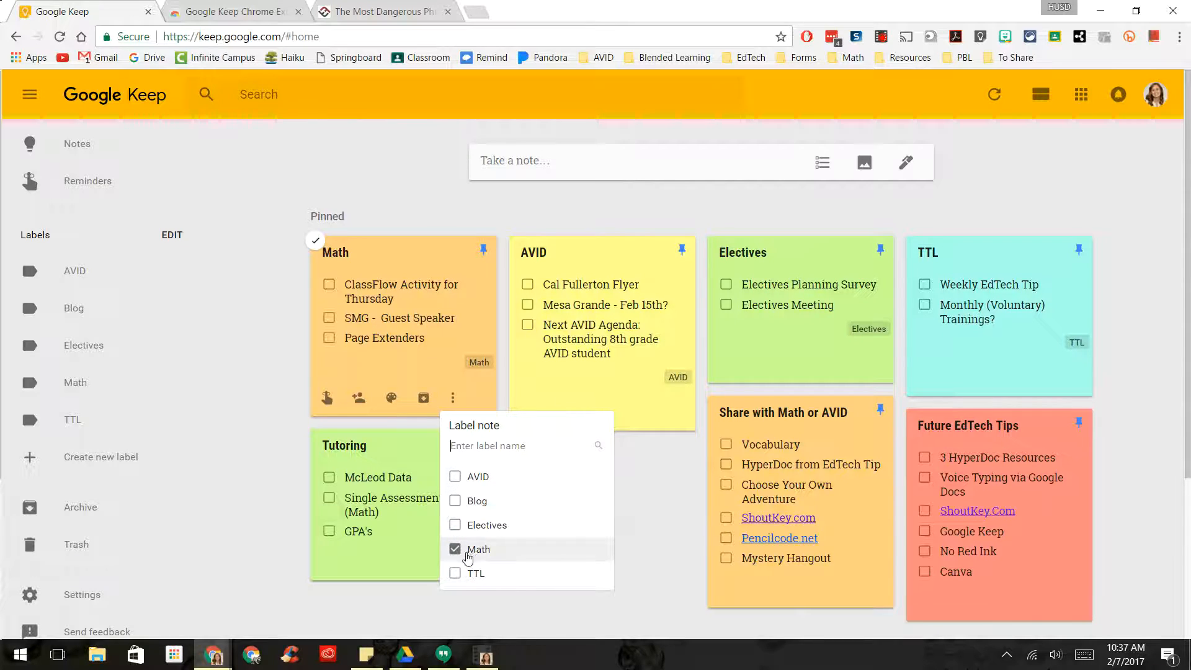
{"action": "left_click", "coordinate": [630, 471]}
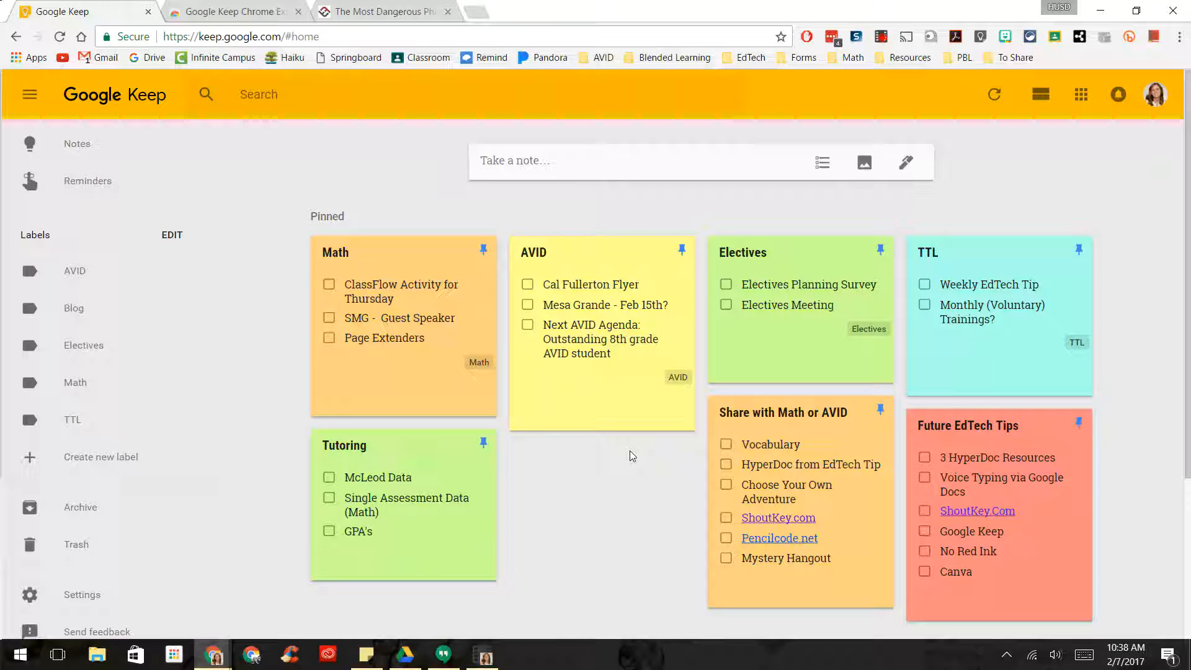
{"action": "mouse_move", "coordinate": [619, 486]}
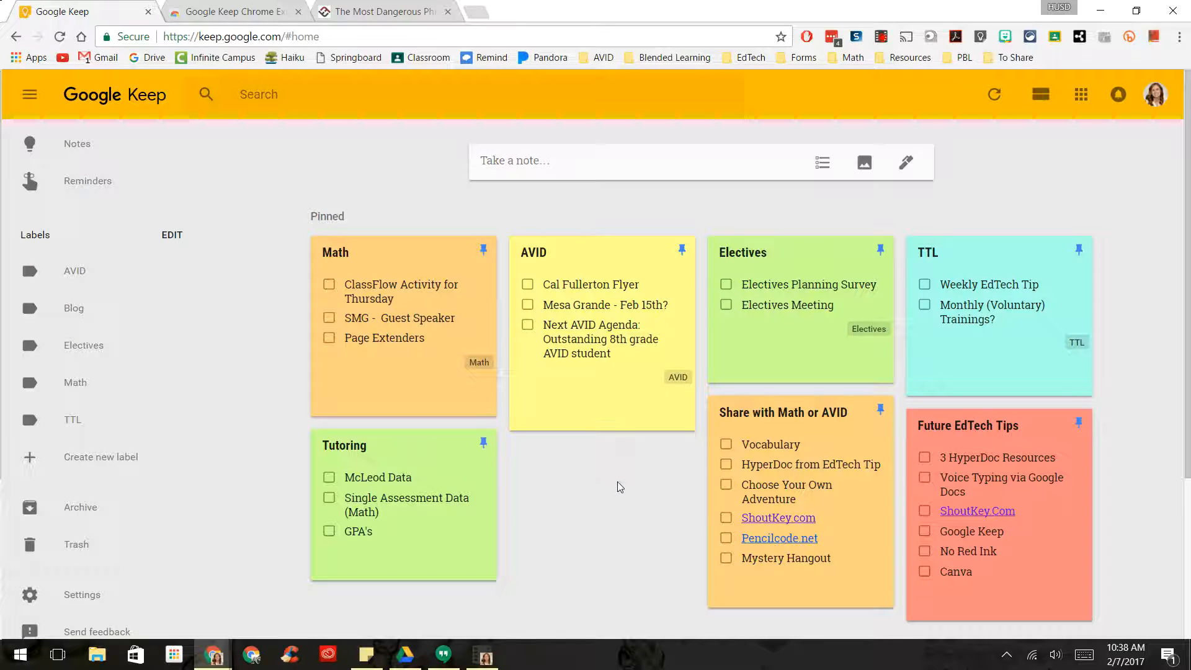
{"action": "mouse_move", "coordinate": [360, 144]}
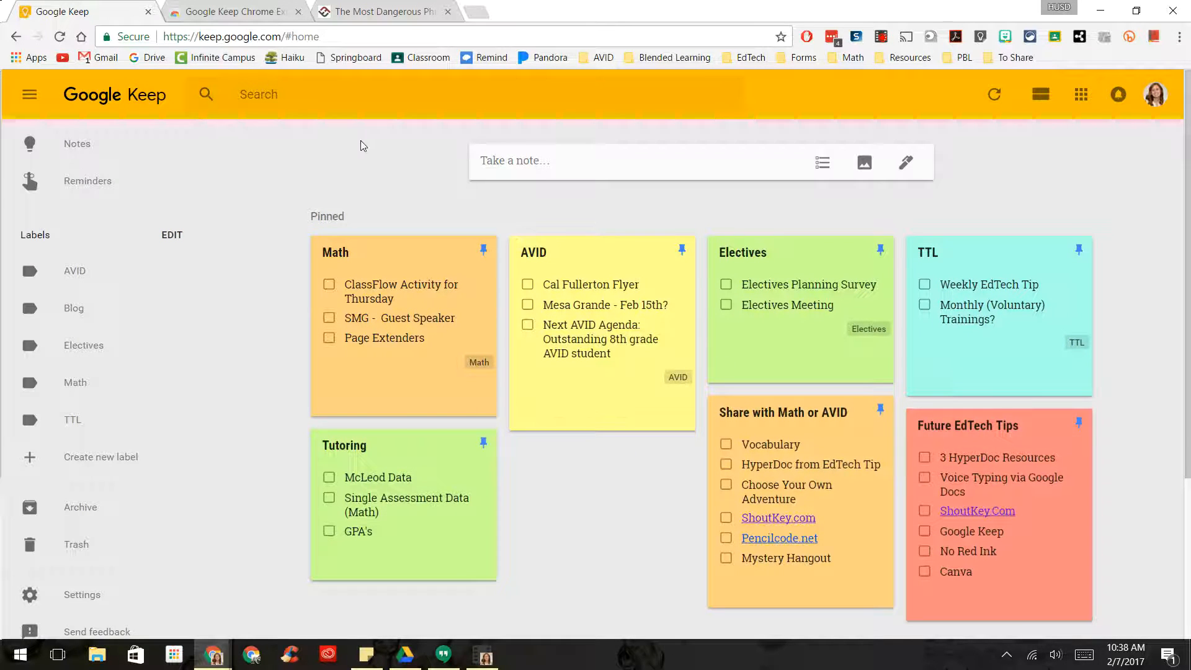
- View the added Keep extension in the Web Store, then bring up the article tab
{"action": "left_click", "coordinate": [232, 12]}
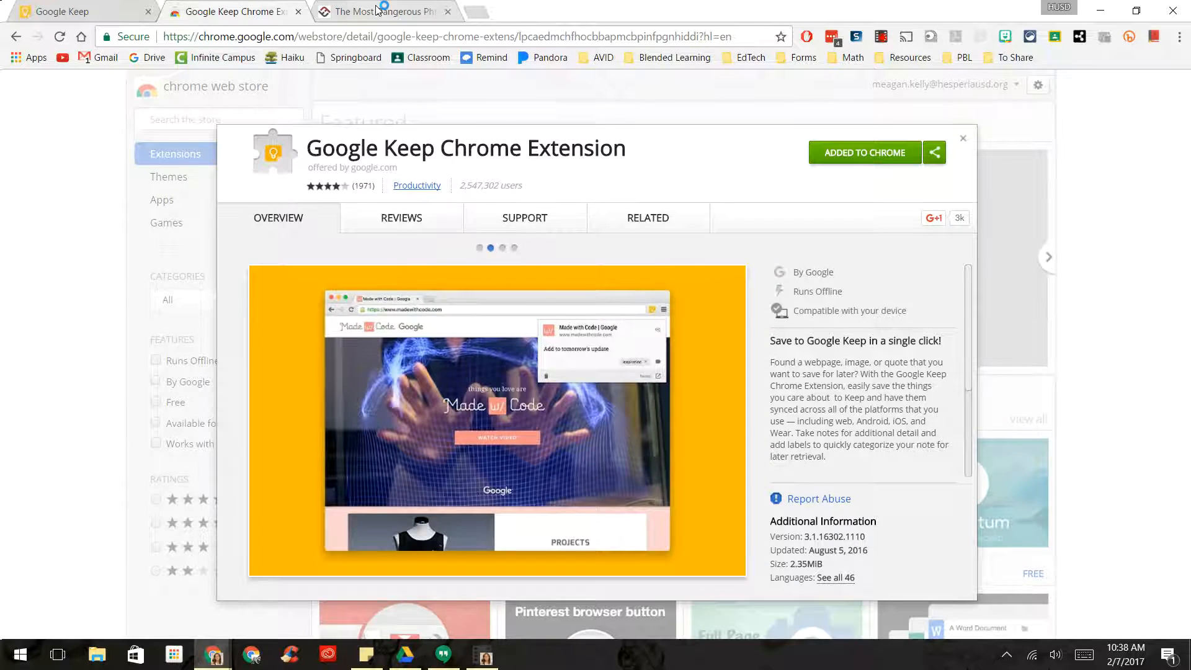
{"action": "left_click", "coordinate": [383, 11]}
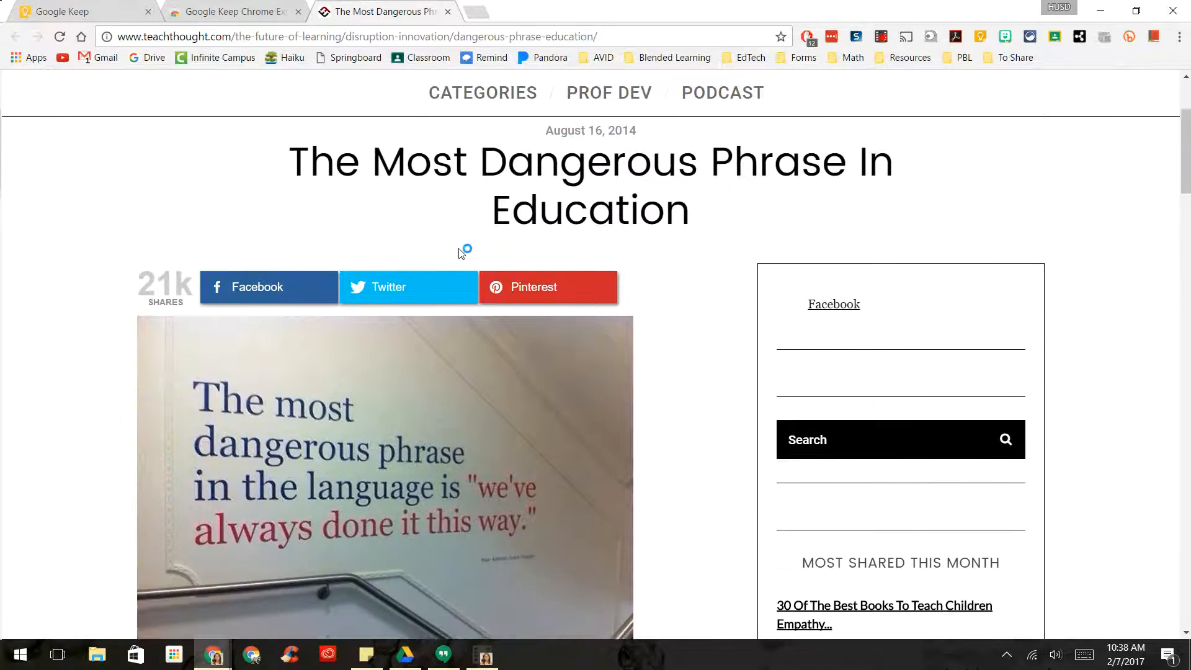
- Clip the teachthought article to Keep with the note 'Remember to read this later.'
{"action": "scroll", "scroll_direction": "down", "scroll_amount": 3}
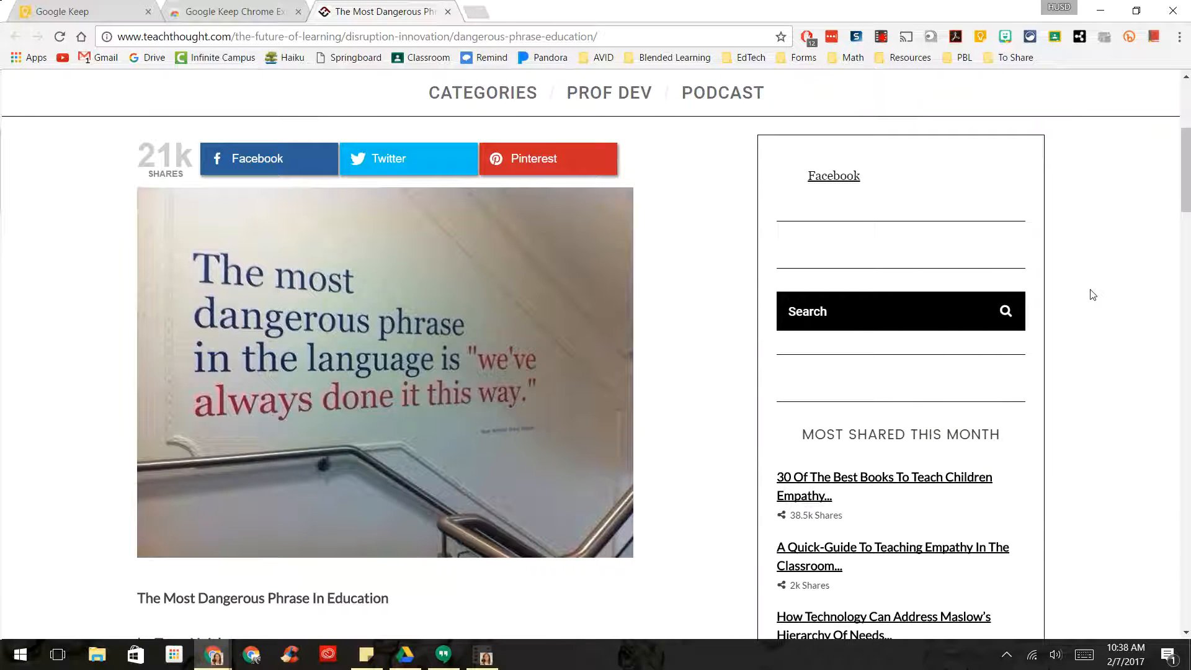
{"action": "mouse_move", "coordinate": [994, 97]}
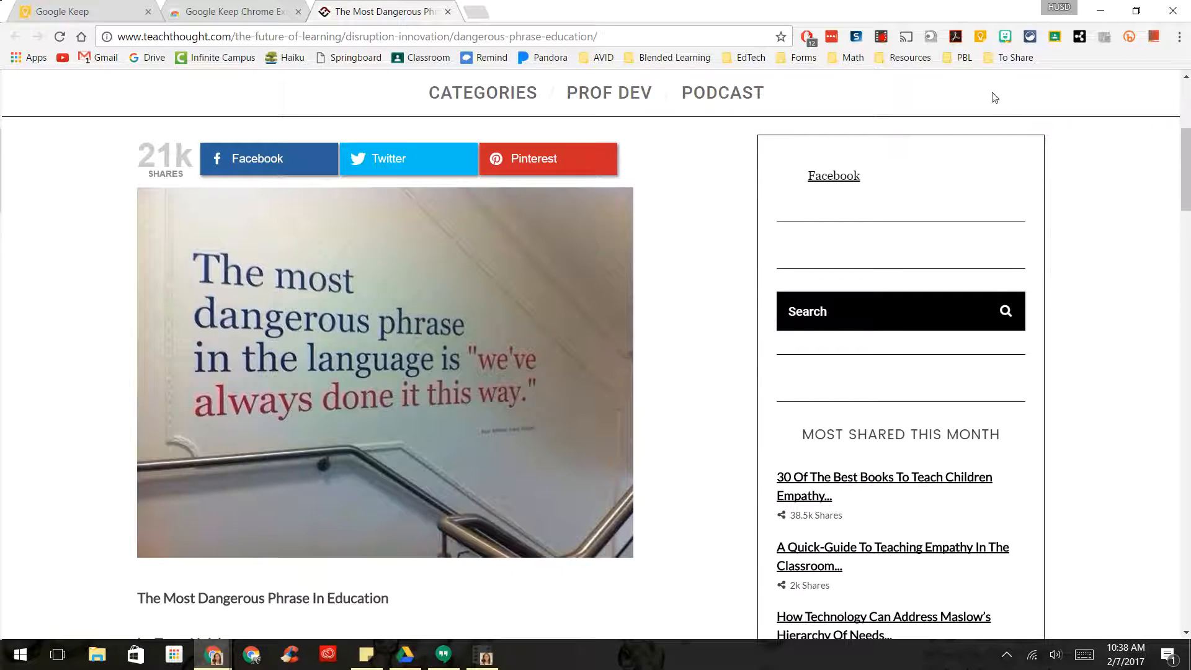
{"action": "left_click", "coordinate": [981, 37]}
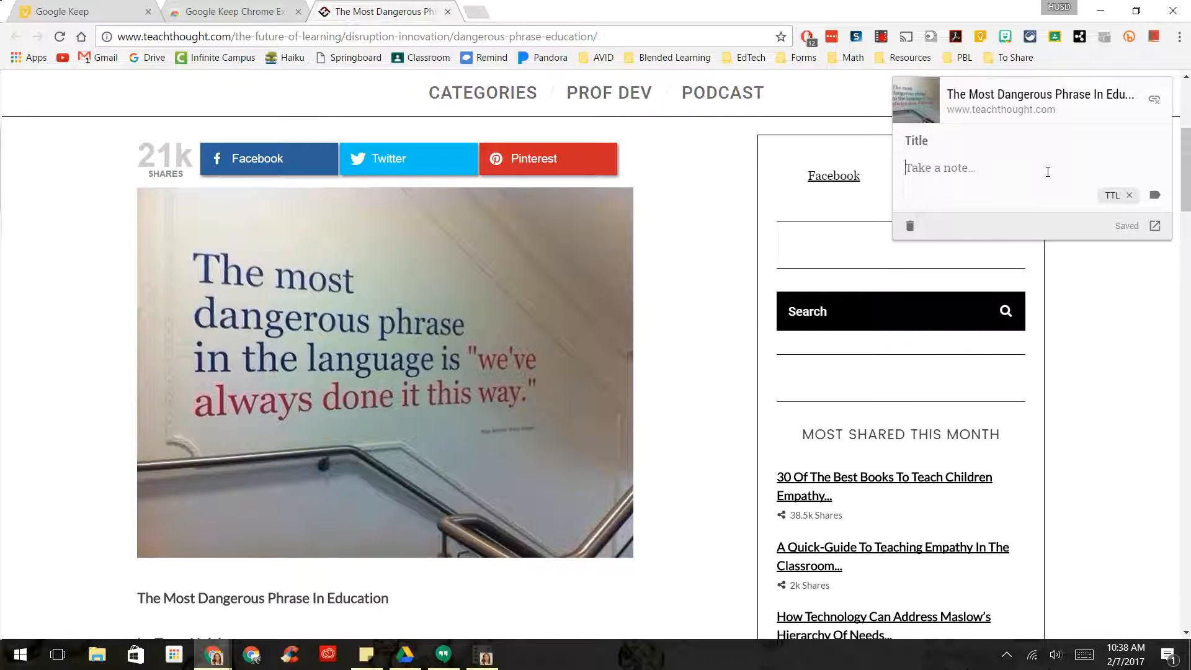
{"action": "type", "text": "Remembe"}
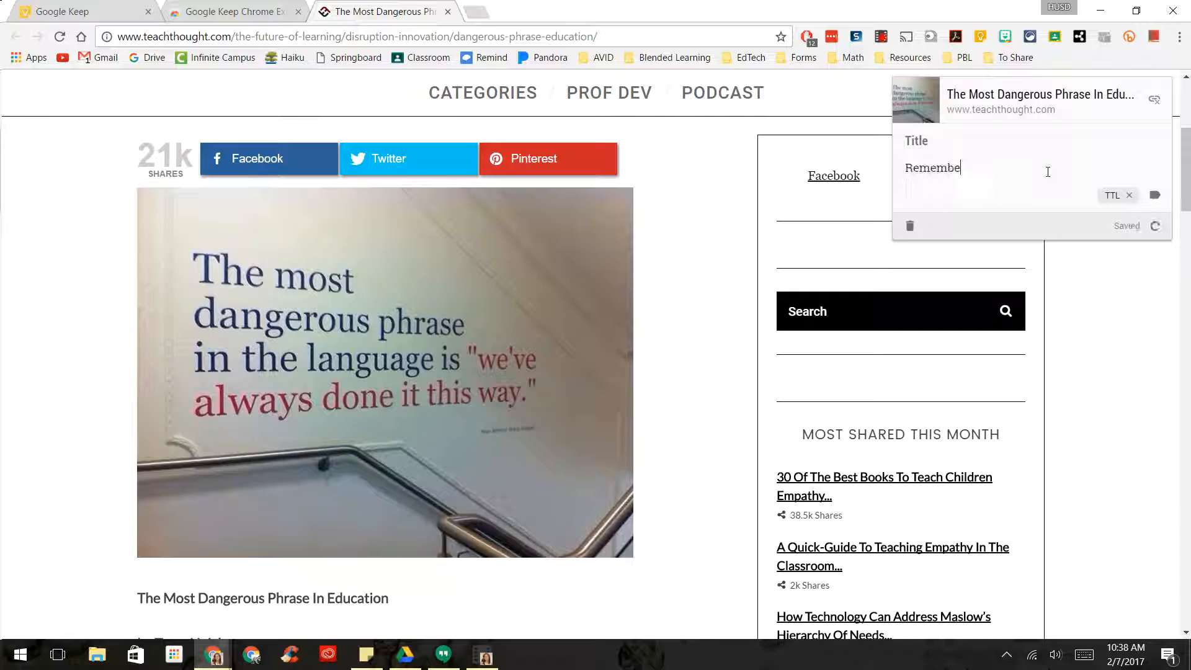
{"action": "type", "text": "to read this later."}
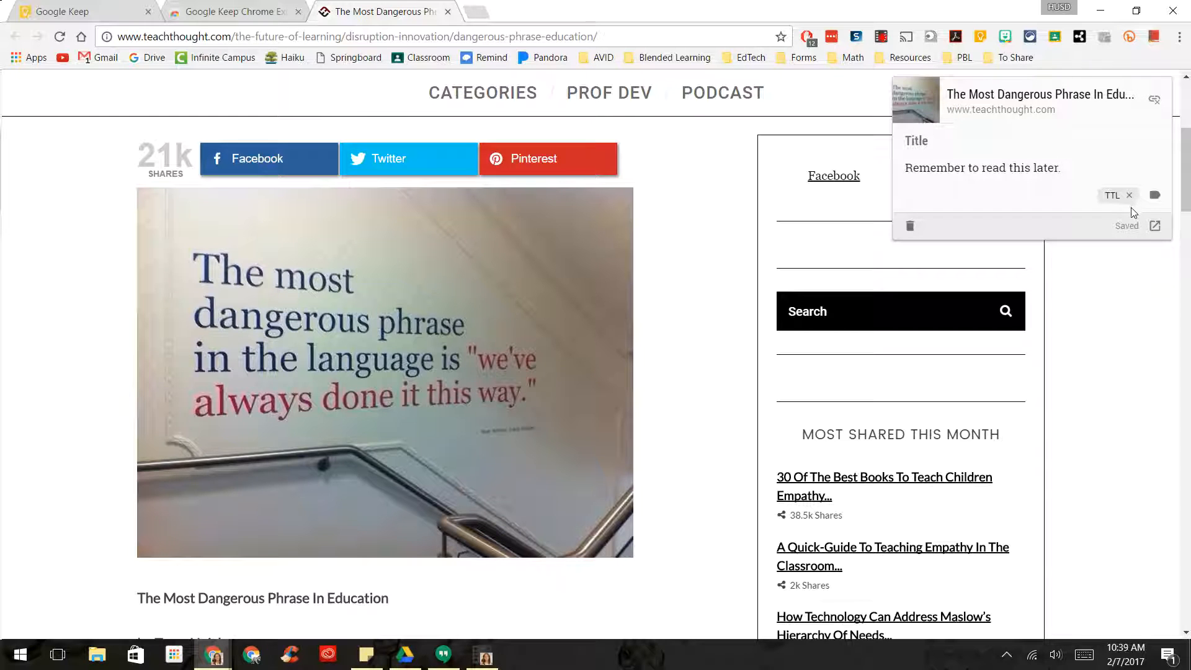
{"action": "mouse_move", "coordinate": [1099, 314]}
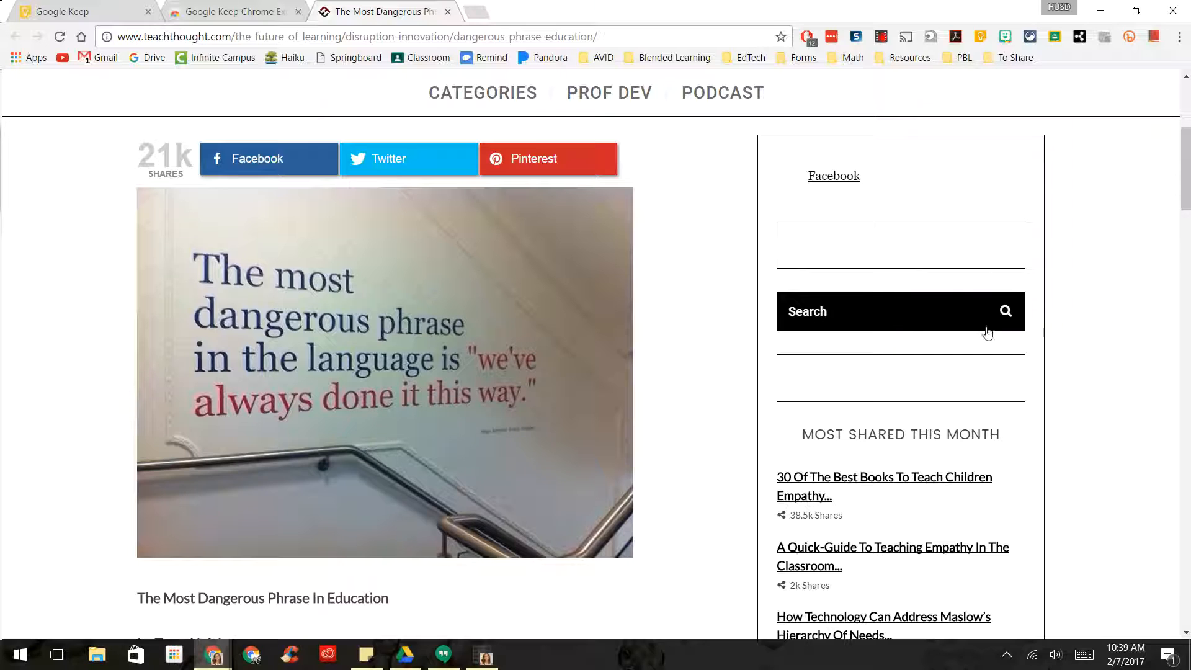
- In Keep, find the clipped note under Others and TTL, then show all notes
{"action": "left_click", "coordinate": [75, 11]}
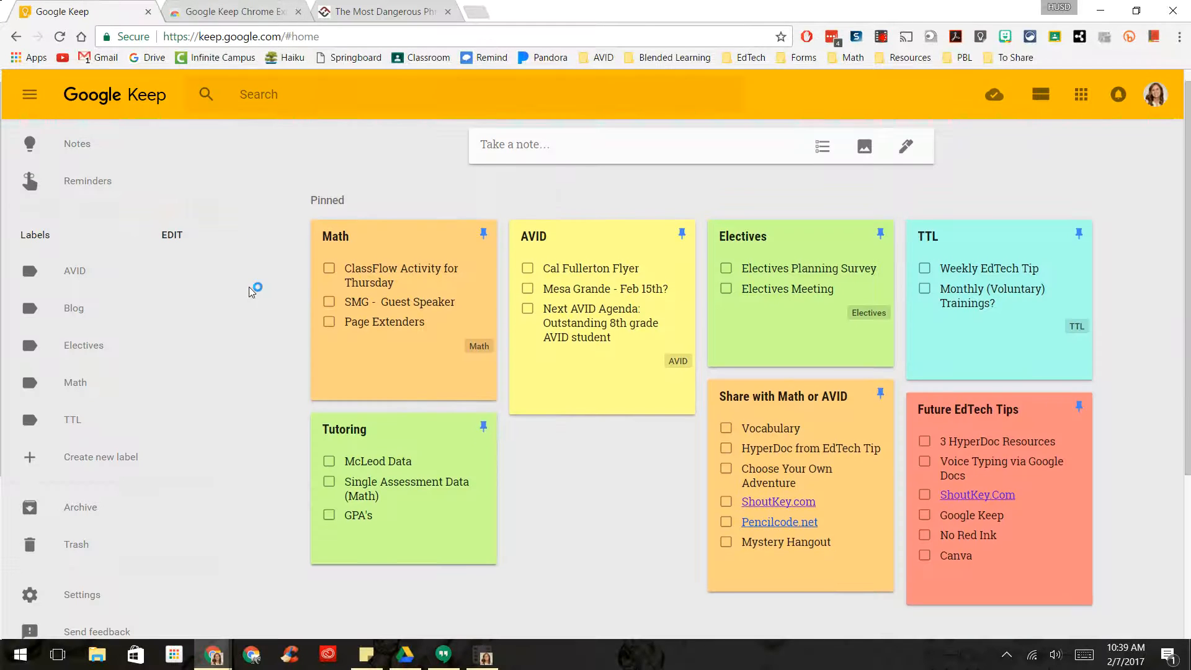
{"action": "scroll", "scroll_direction": "down", "scroll_amount": 3}
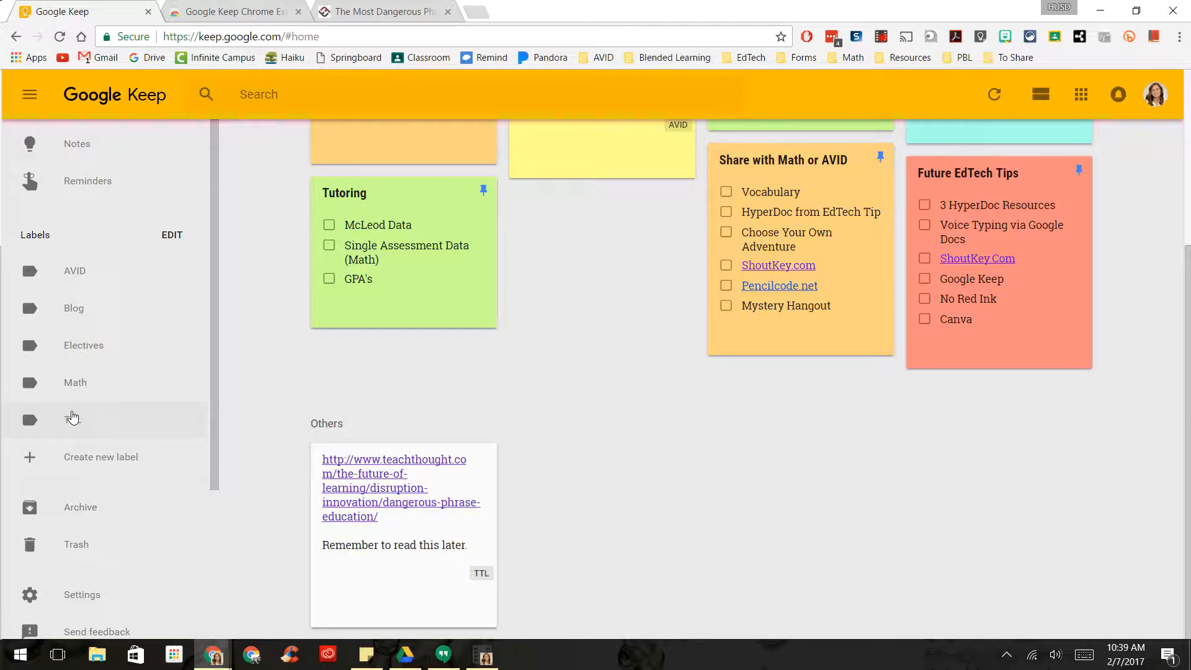
{"action": "left_click", "coordinate": [73, 419]}
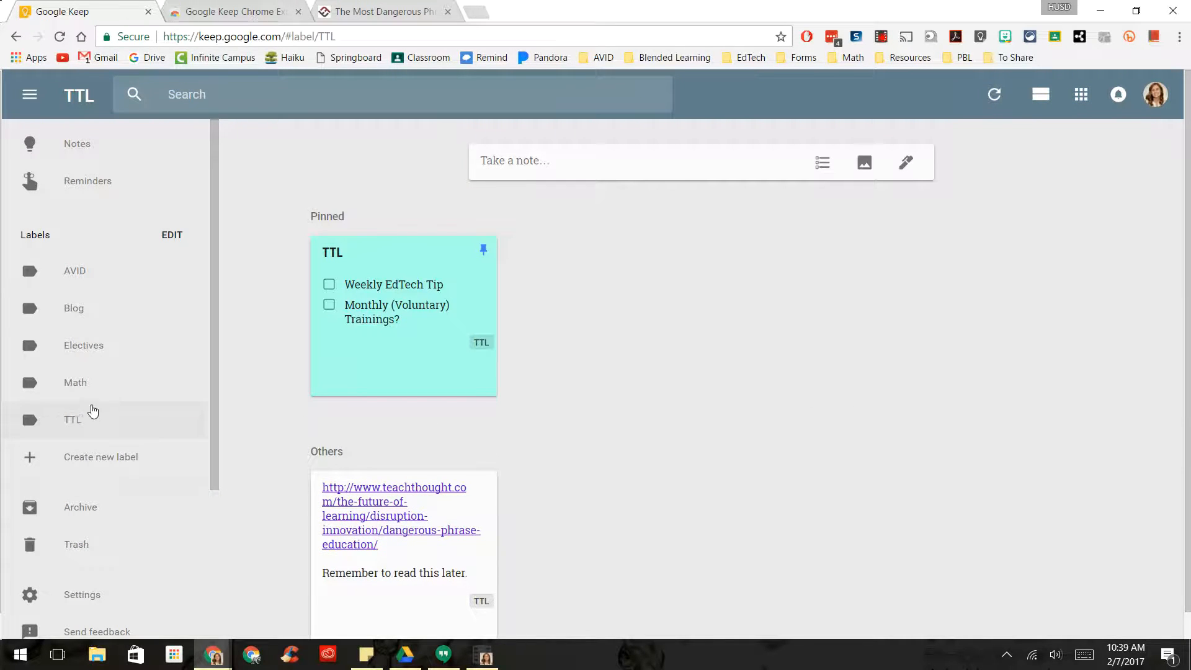
{"action": "mouse_move", "coordinate": [175, 280]}
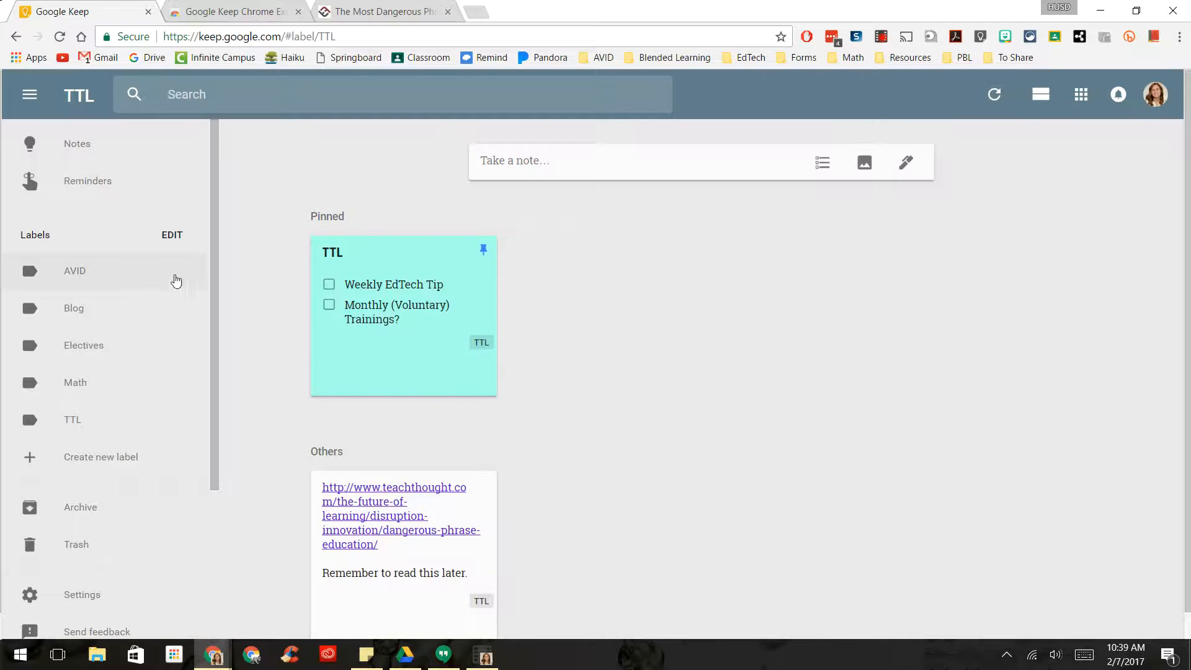
{"action": "left_click", "coordinate": [77, 143]}
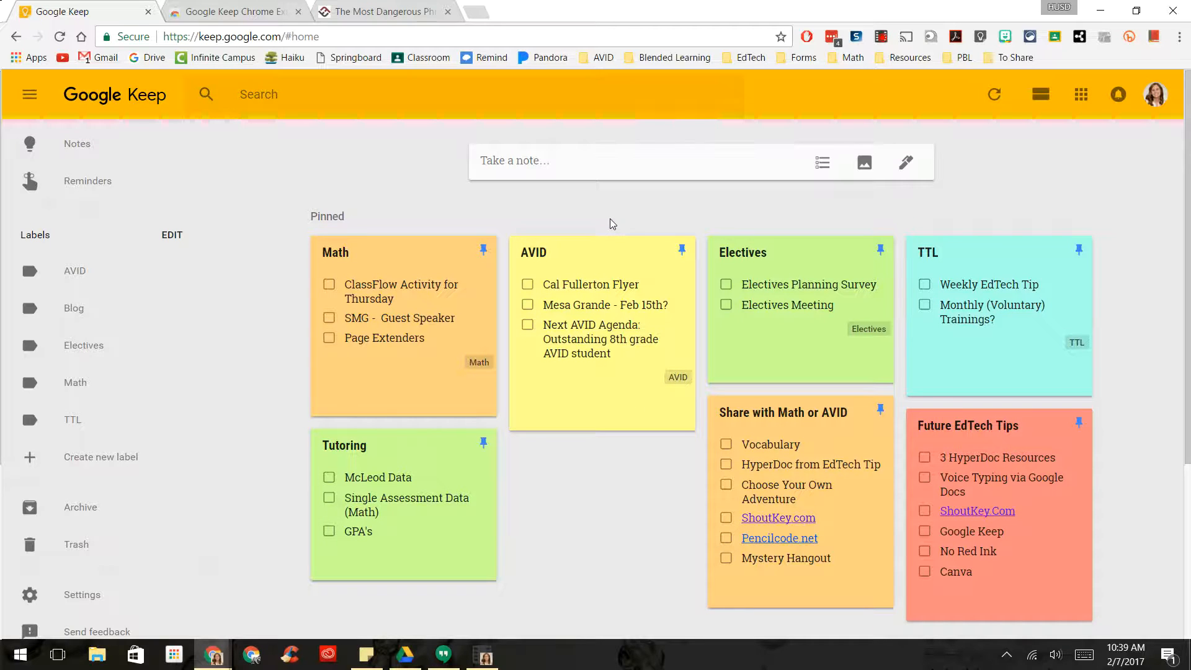
- Trash the teachthought article note, leaving only the pinned notes on the board
{"action": "scroll", "scroll_direction": "down", "scroll_amount": 3}
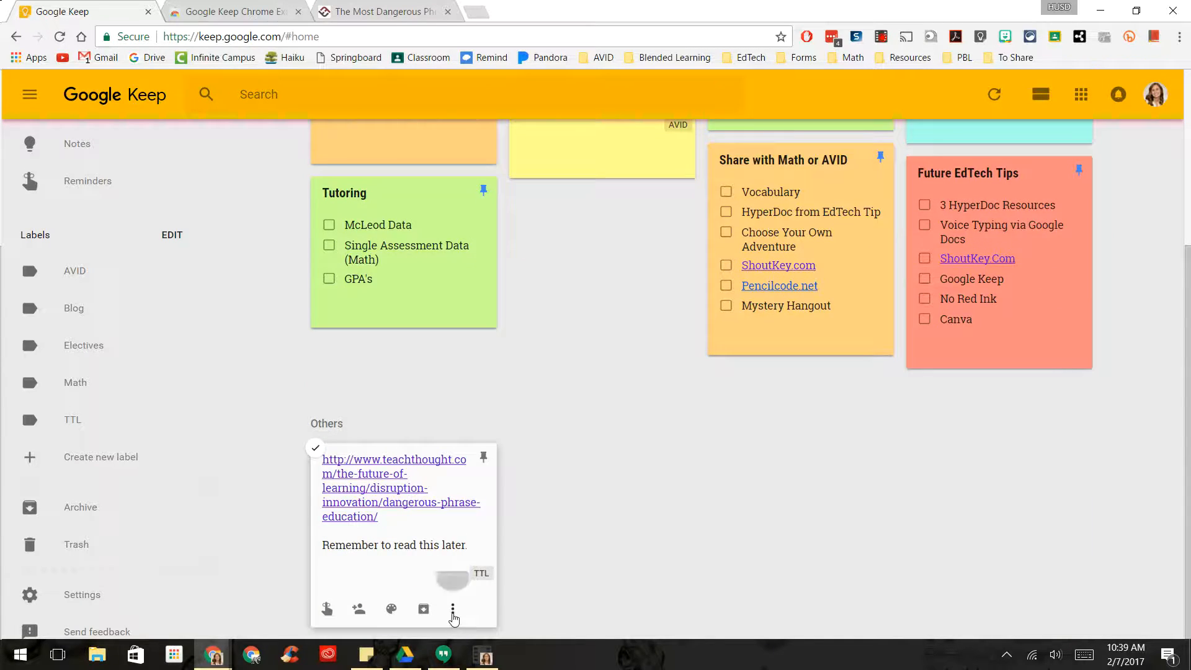
{"action": "left_click", "coordinate": [452, 608]}
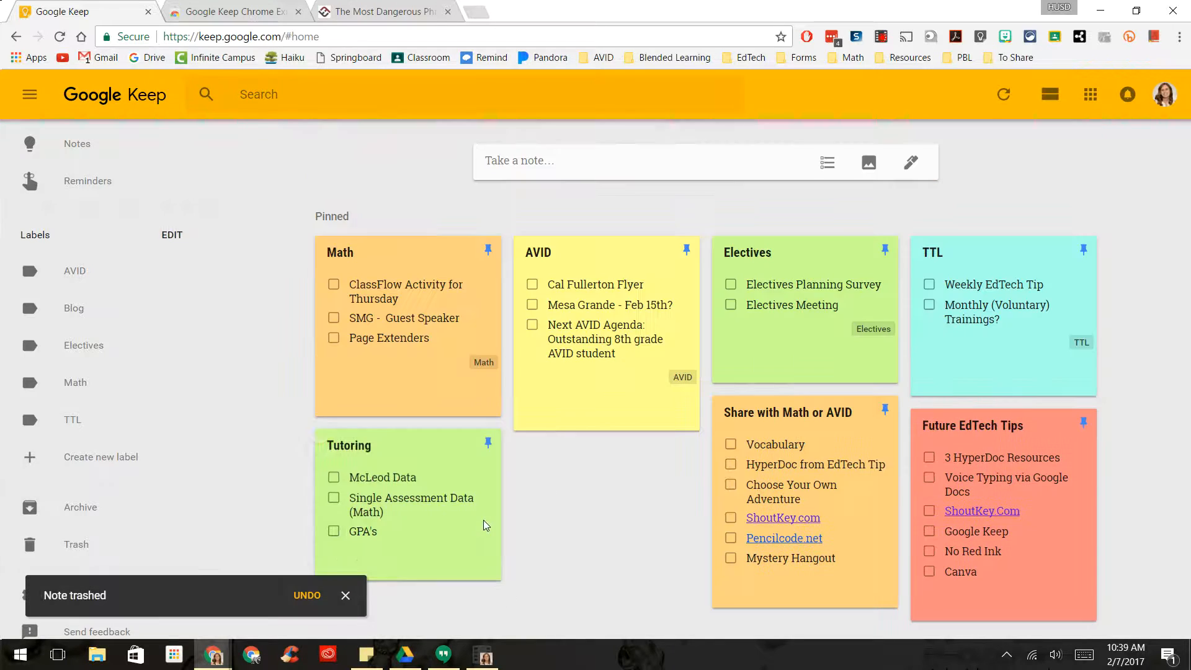
{"action": "mouse_move", "coordinate": [595, 509]}
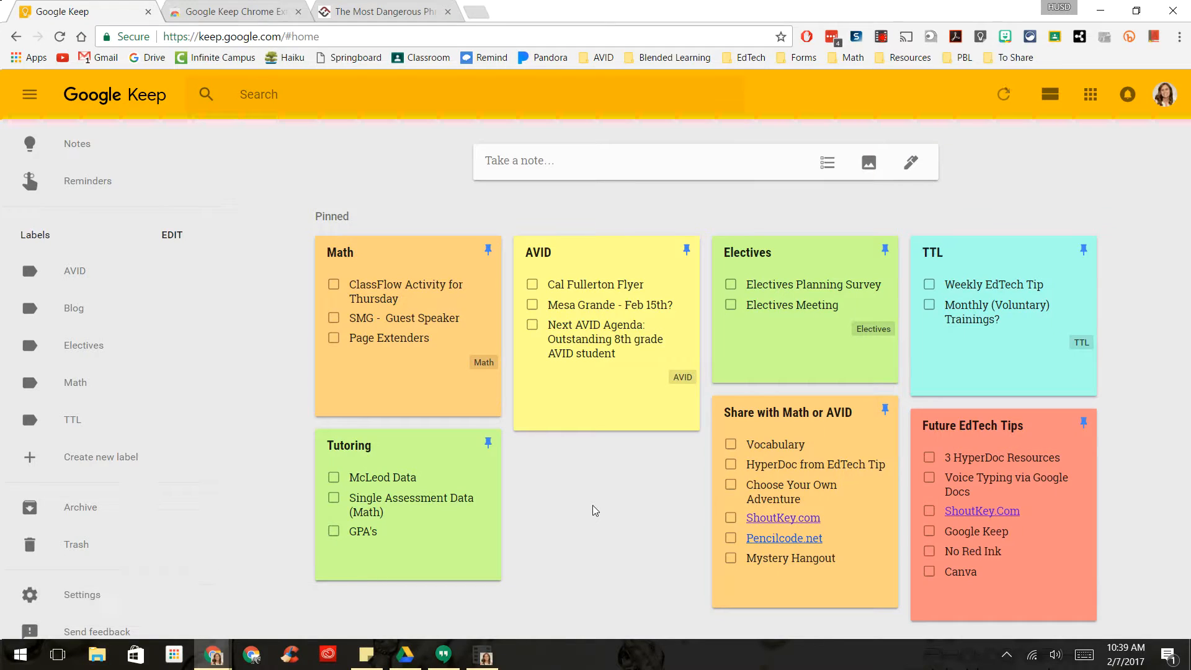
{"action": "left_click", "coordinate": [1002, 94]}
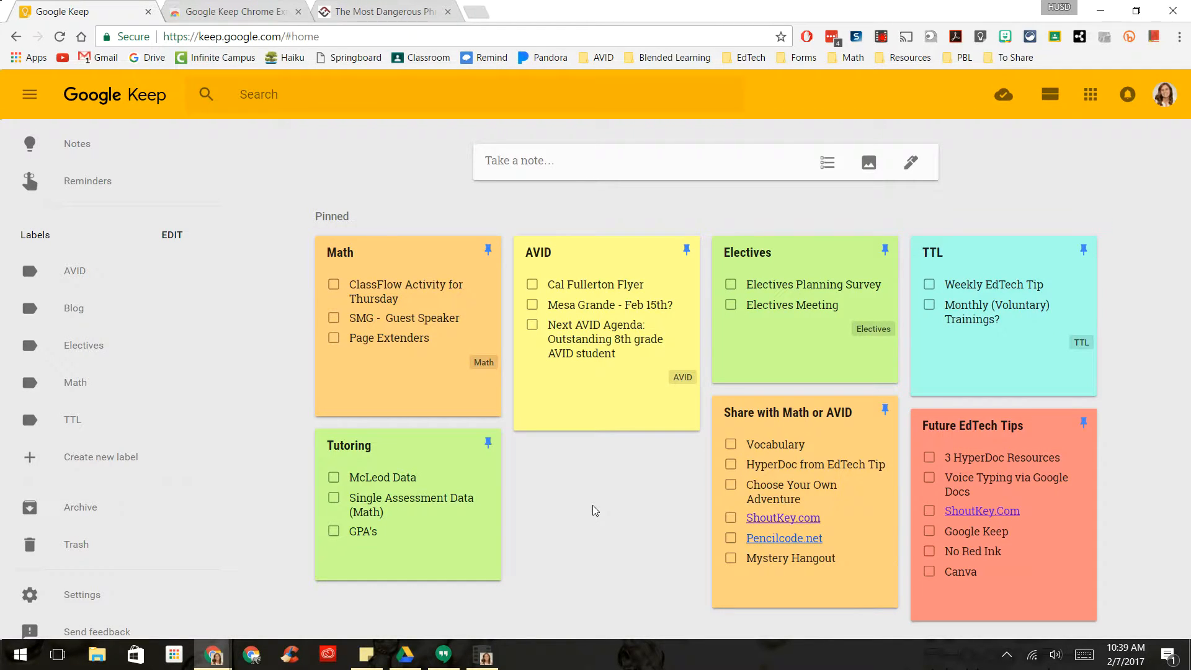
{"action": "left_click", "coordinate": [1002, 94]}
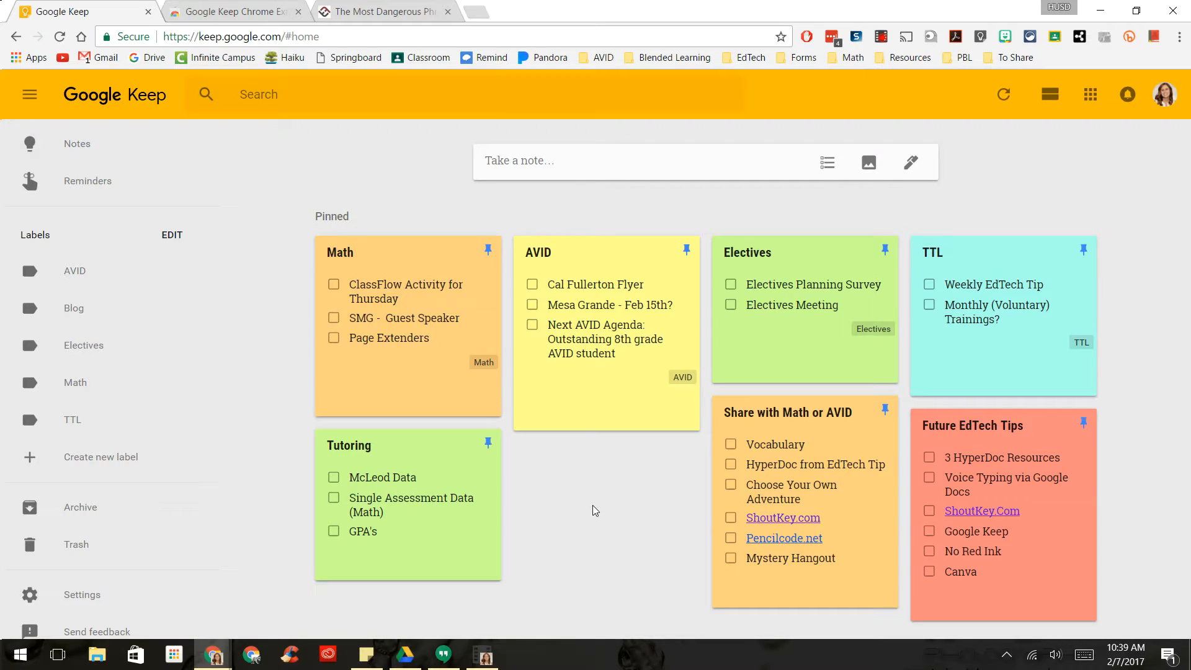